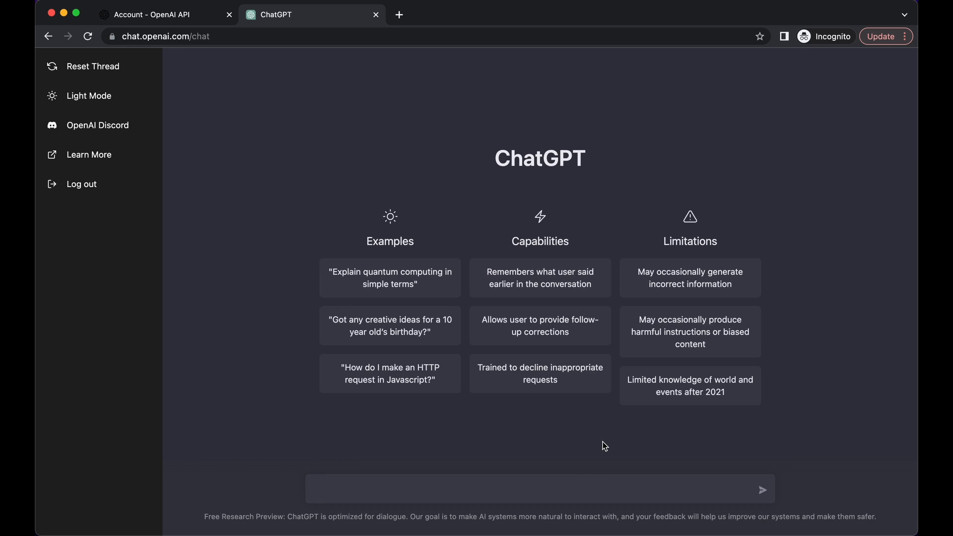
mouse_move(583, 456)
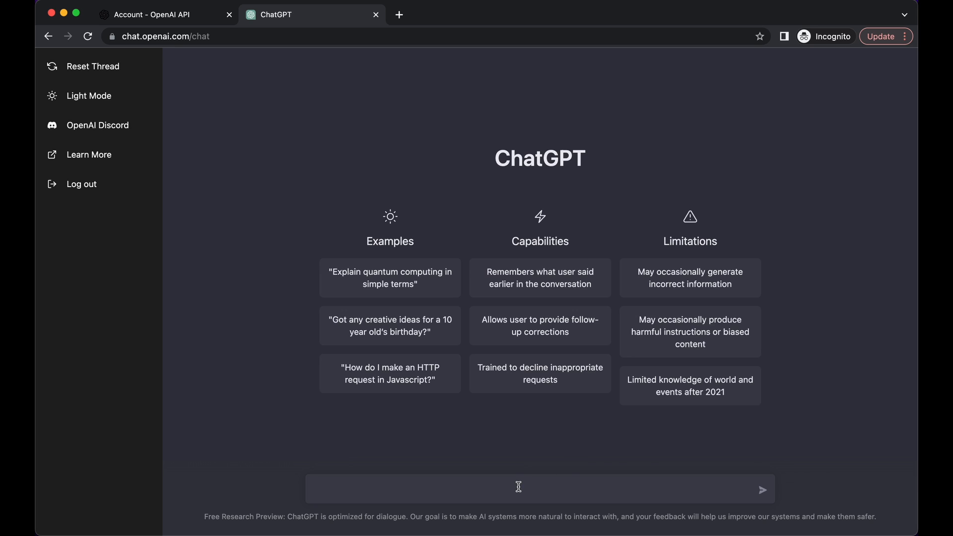
Write a prompt asking for HTML and CSS code for a pizza restaurant website template including images.
click(517, 489)
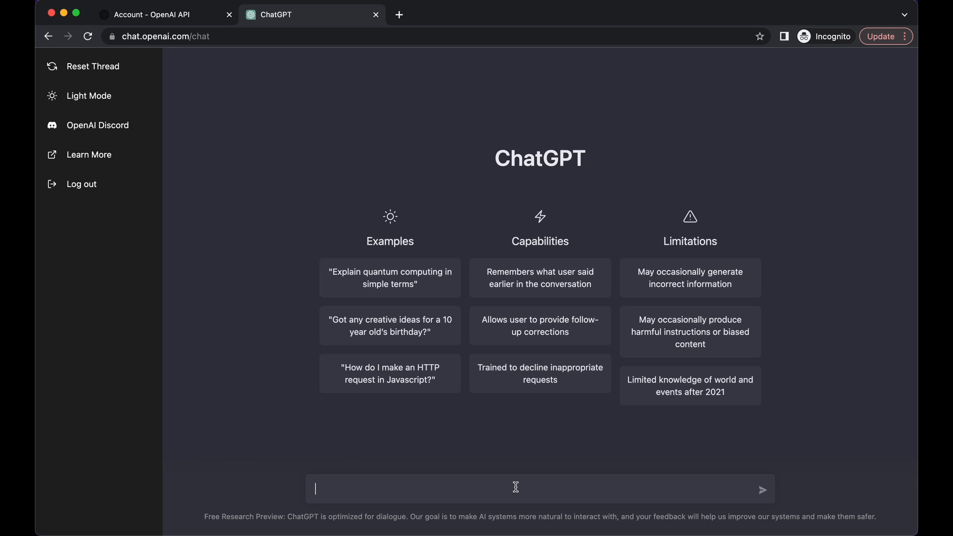
text(write)
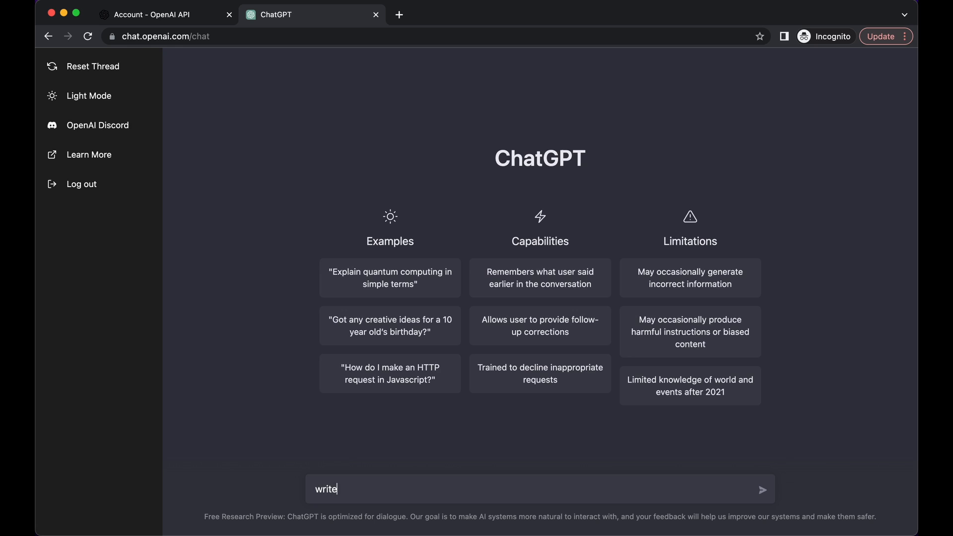
text(code for)
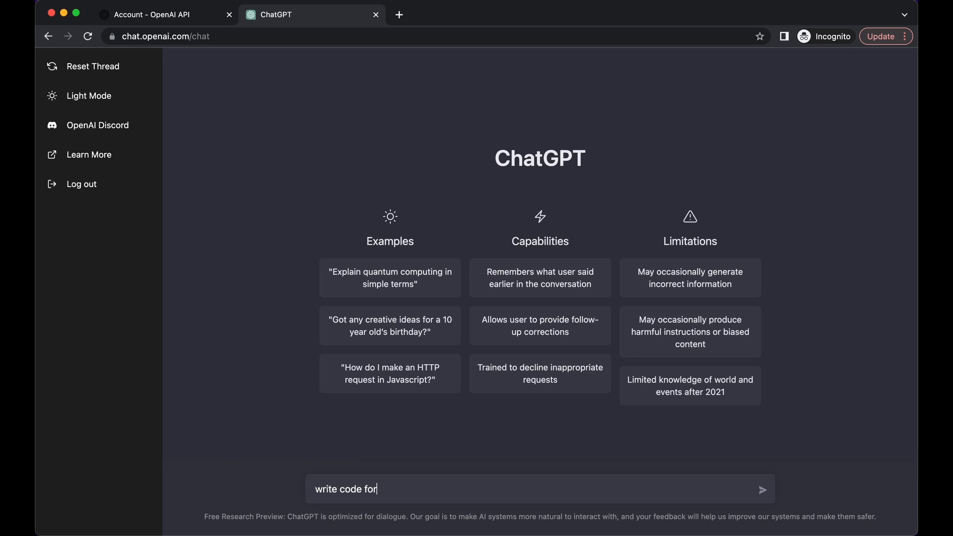
text(a website template using)
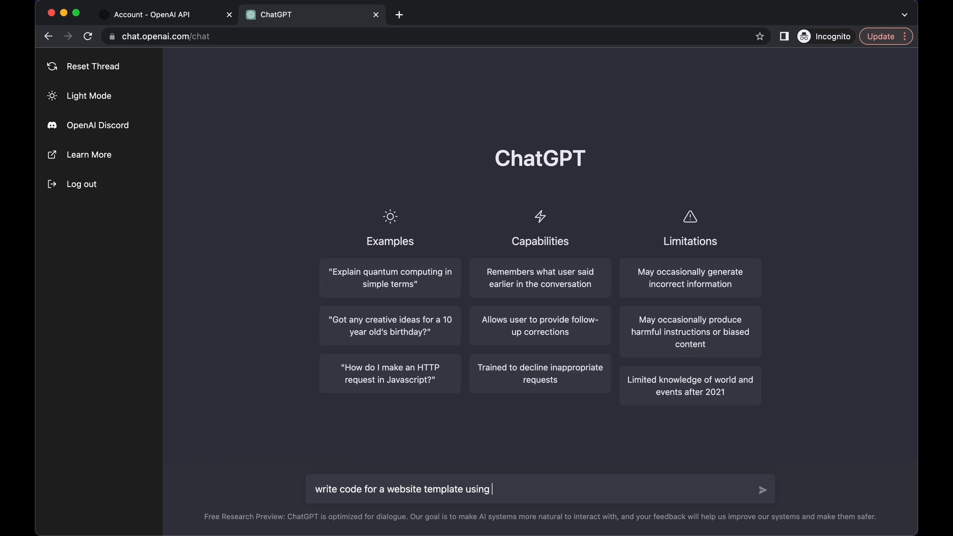
text(html and css for a)
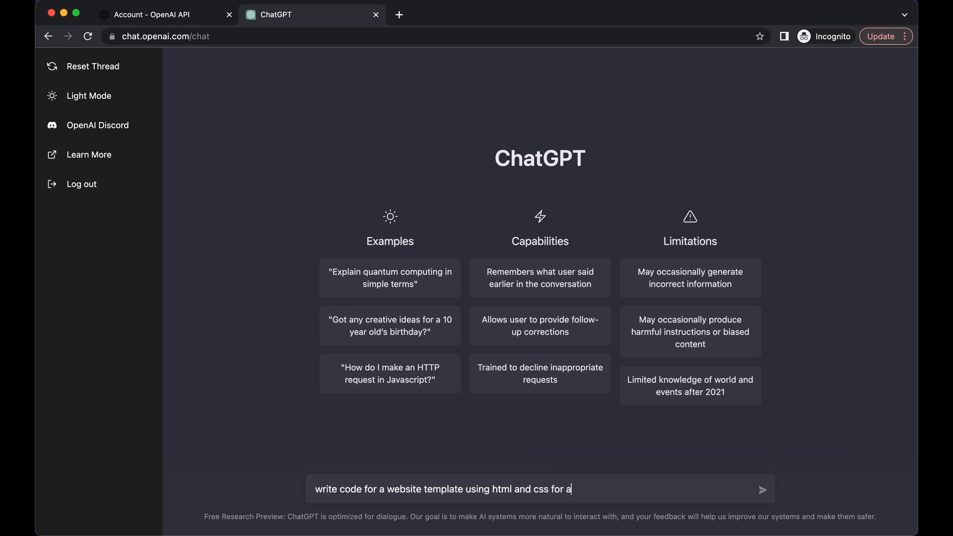
text(pizza restaurant)
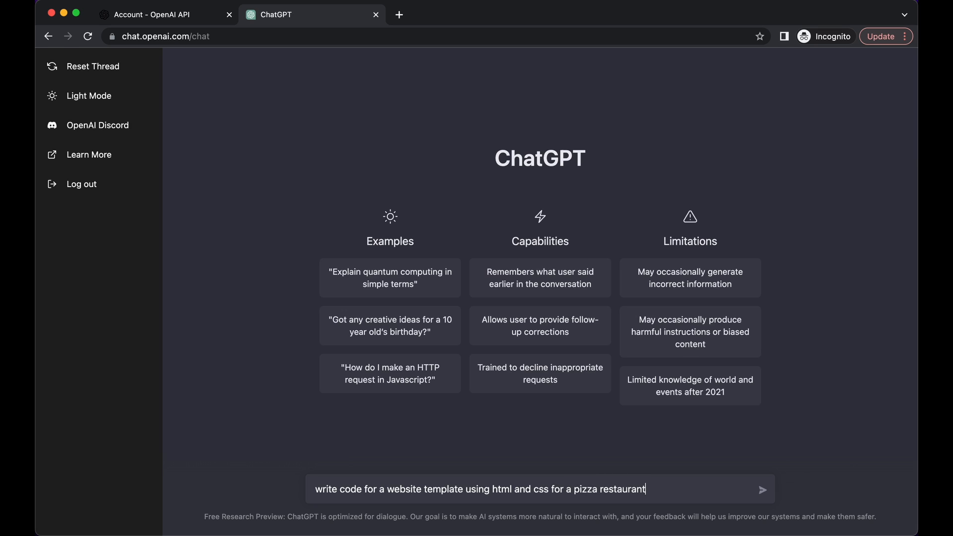
text(. Image i)
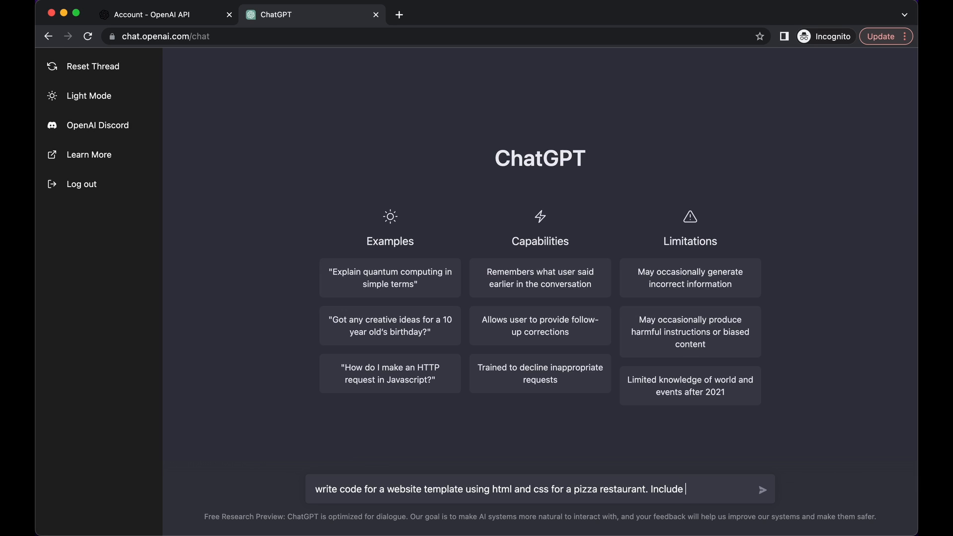
text(images)
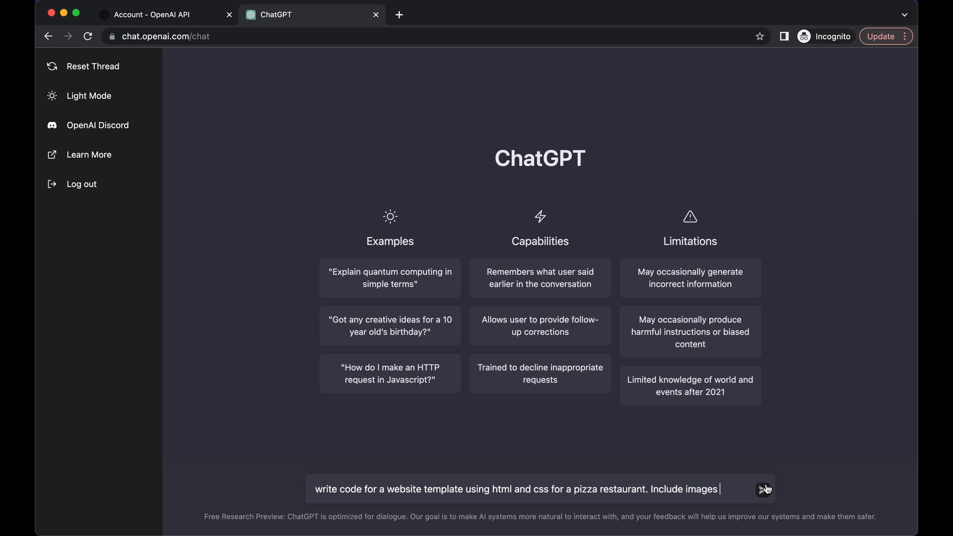
Send the request and copy the generated Pizza Heaven HTML/CSS code from the reply.
click(765, 489)
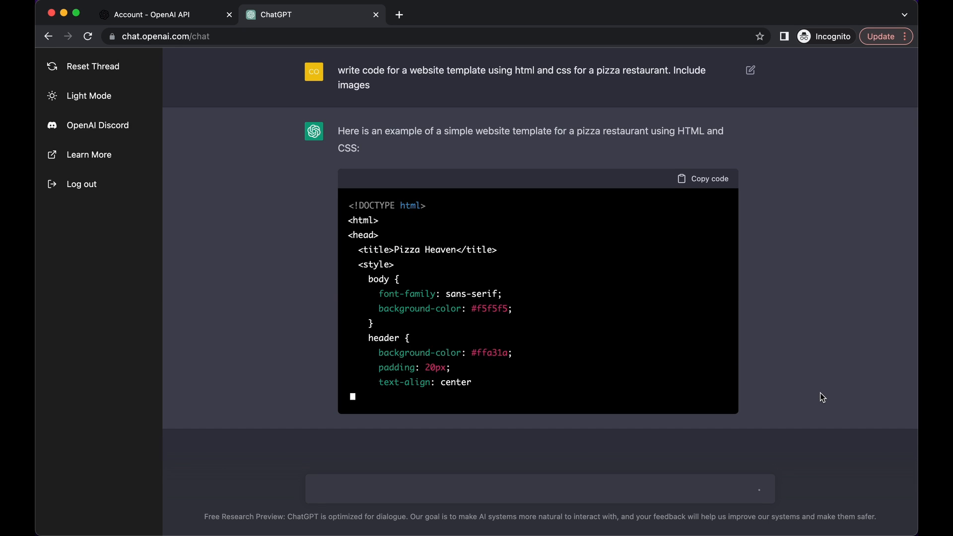
scroll(down, 3)
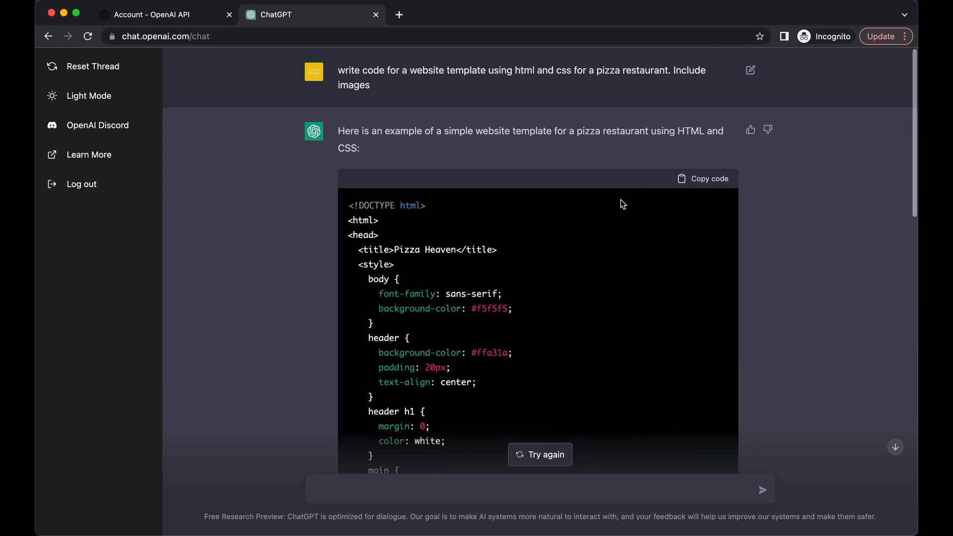
click(703, 178)
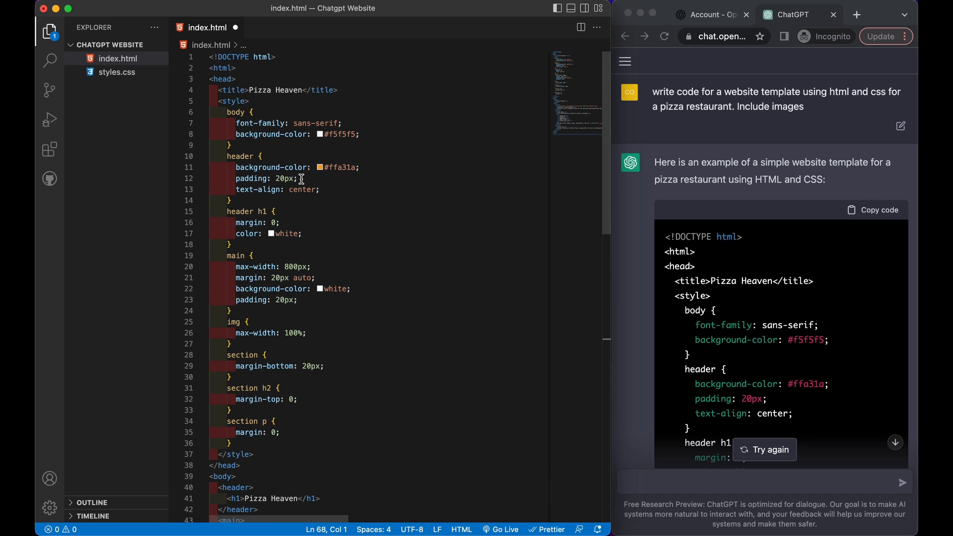
Serve the pasted index.html locally via Open with Live Server.
right_click(298, 266)
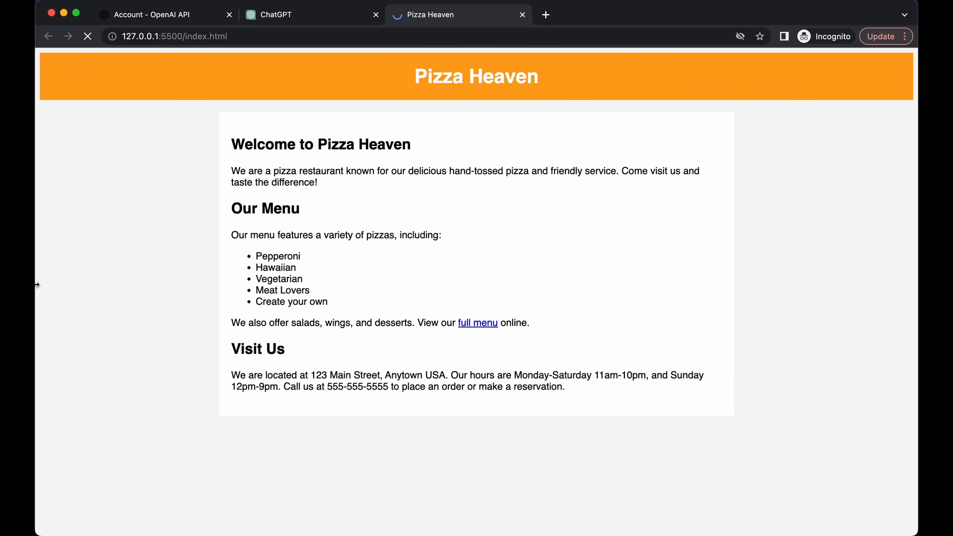
Browse the Pizza Heaven page served at 127.0.0.1:5500.
click(87, 36)
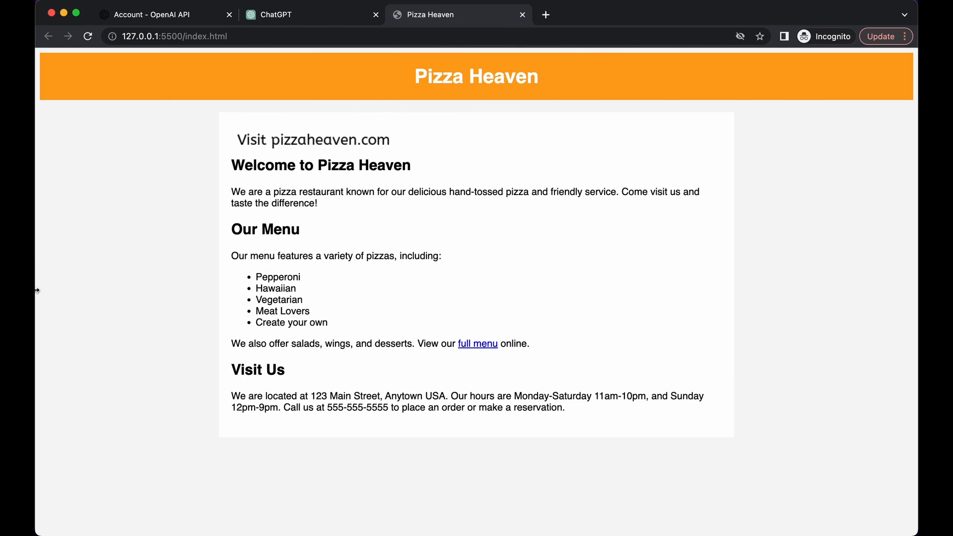
mouse_move(37, 334)
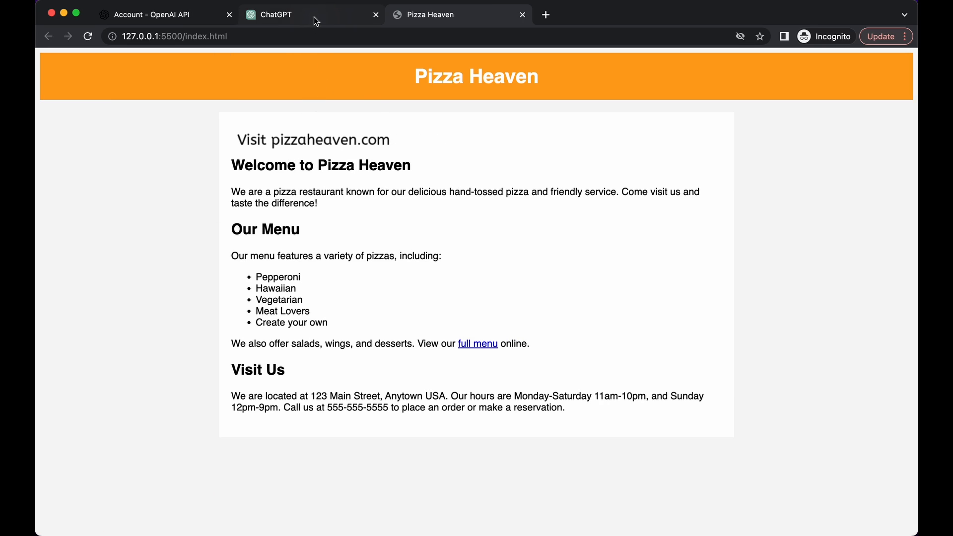
Write a follow-up prompt asking for pizza restaurant CSS code with a nav menu and contact form.
click(270, 15)
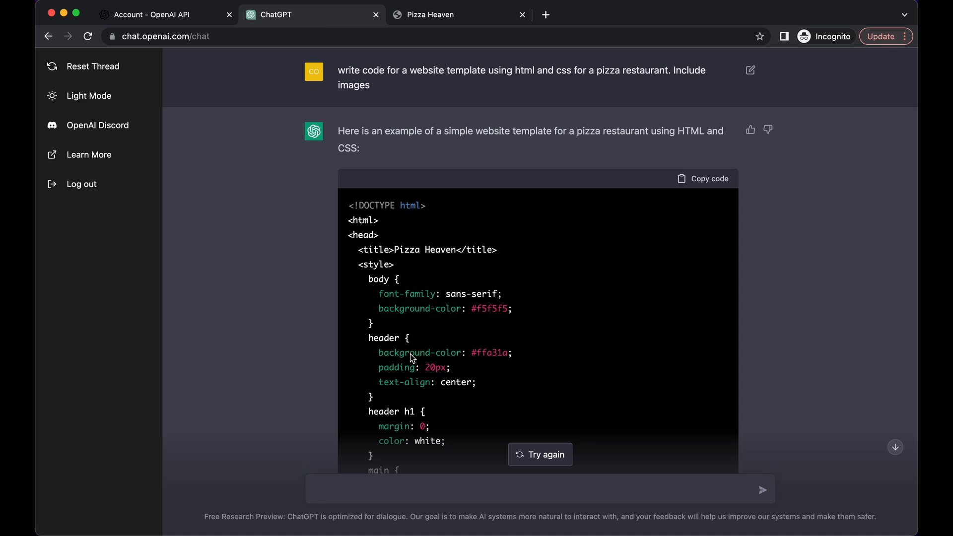
text(wr)
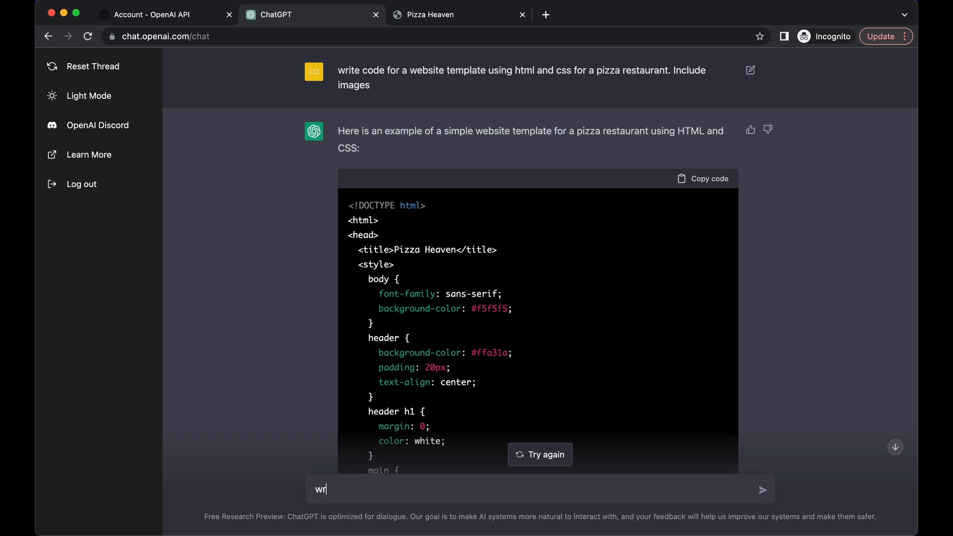
text(create a website template using html and)
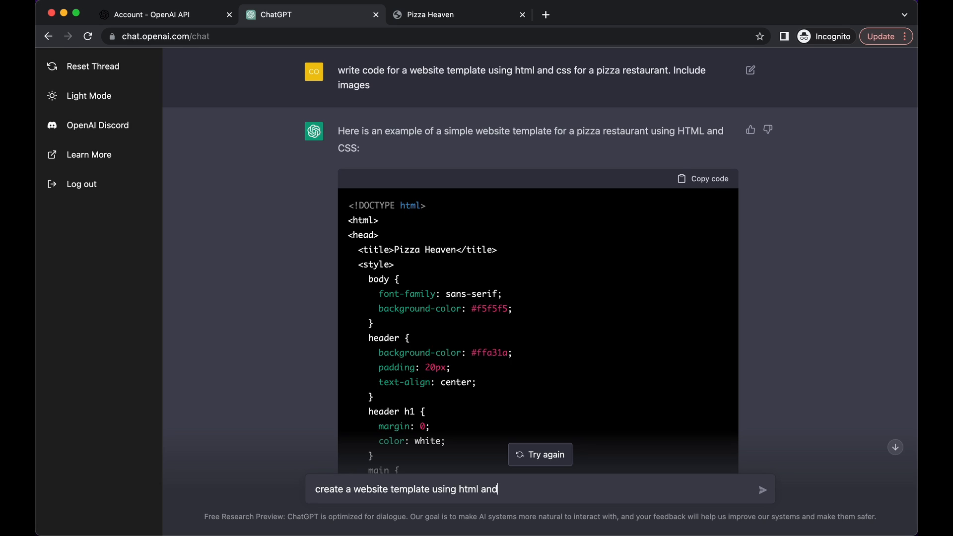
text(css code)
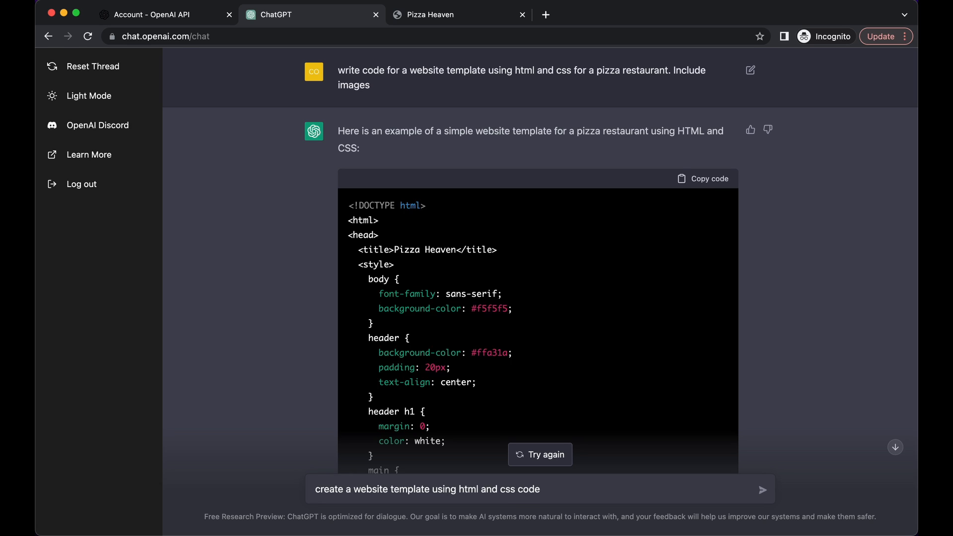
text(for a pizza re)
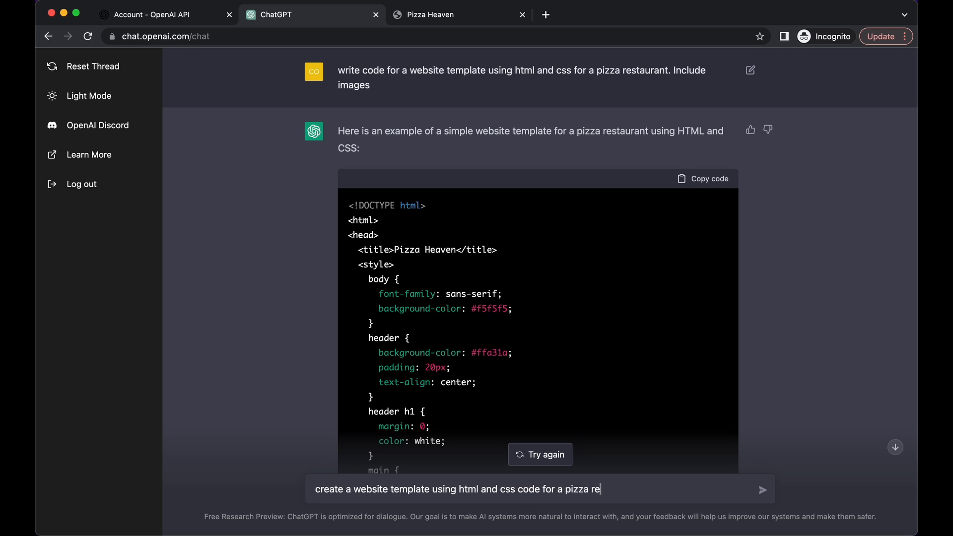
text(staurant. Include a)
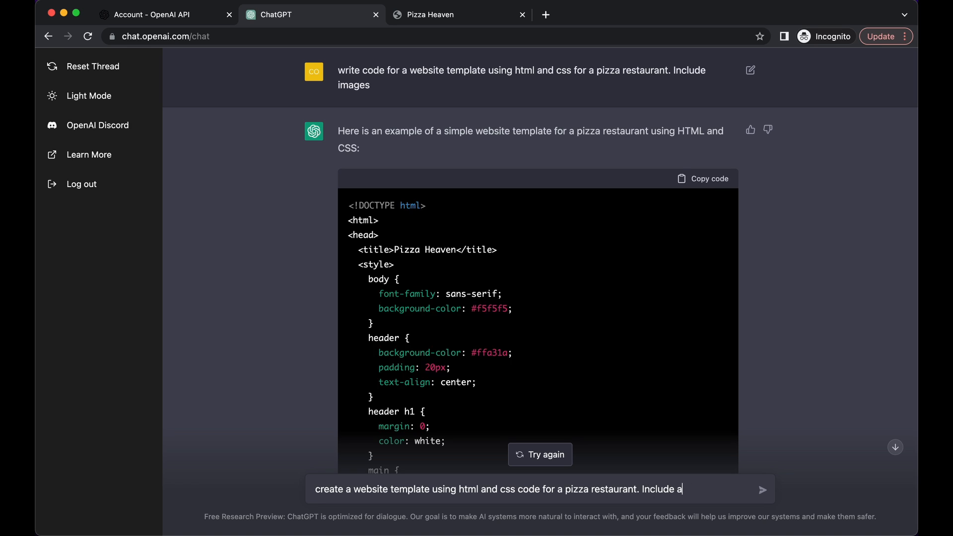
text(nav menu)
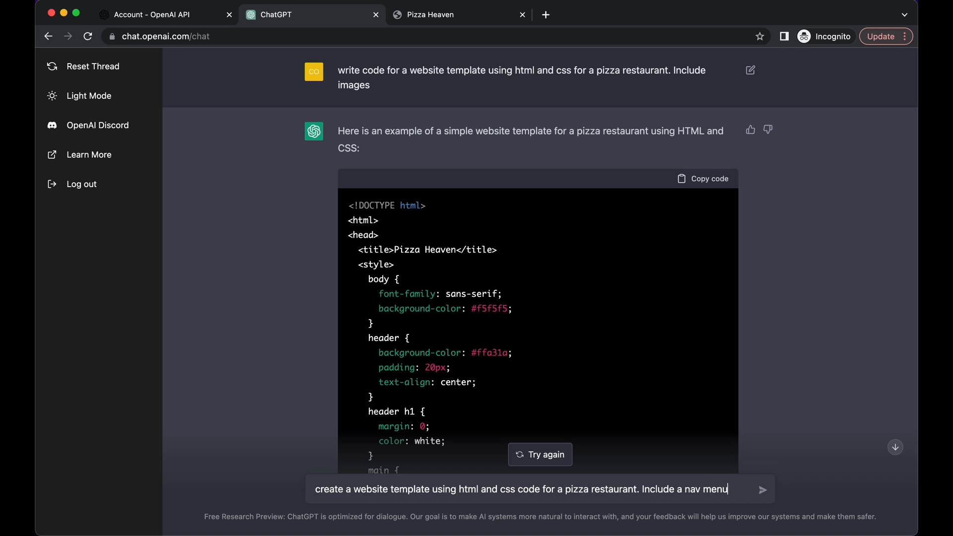
text(,)
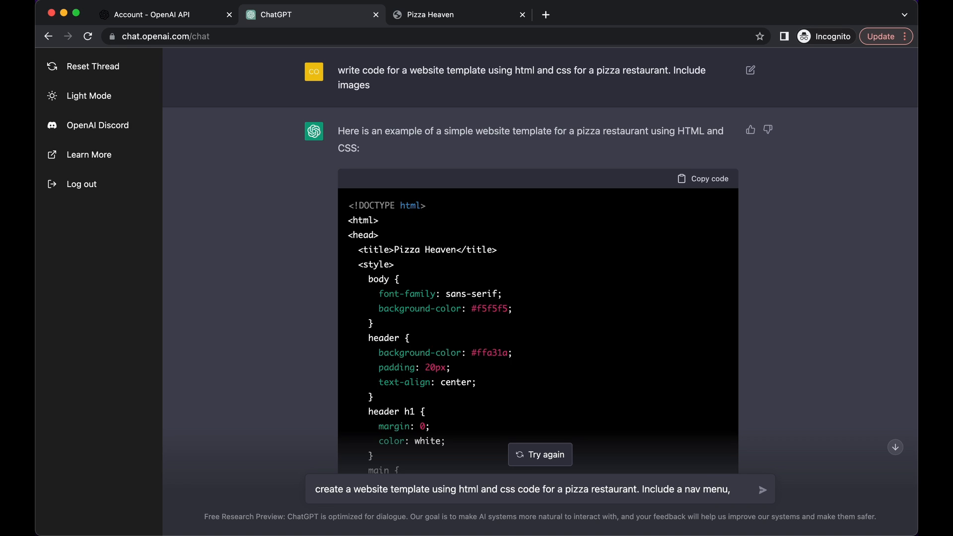
text(contact form and images)
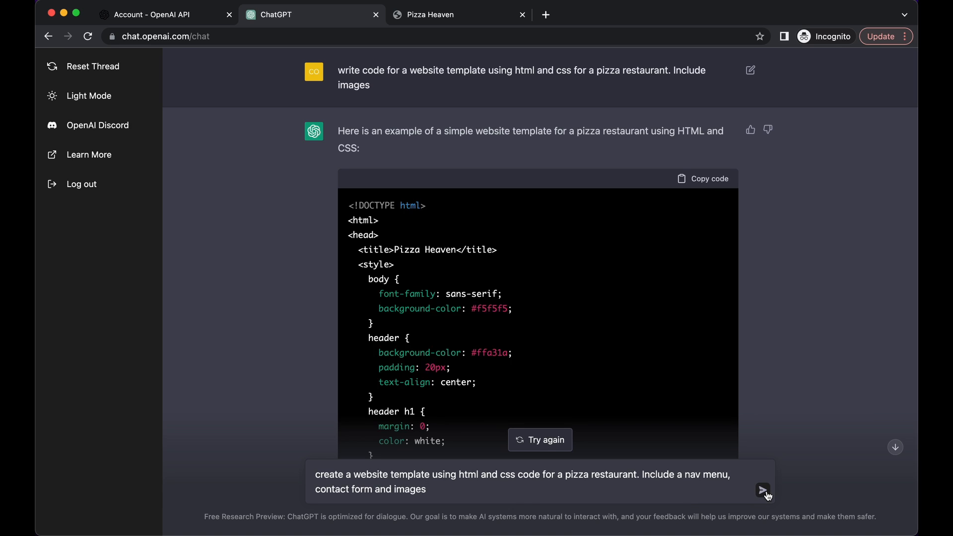
Send the follow-up and copy the new Pizza Heaven template code from the reply.
click(762, 489)
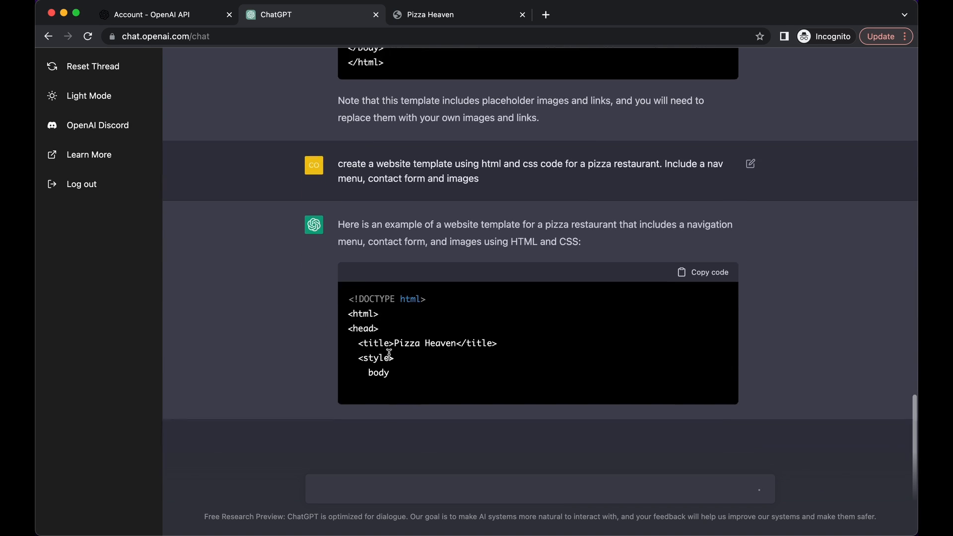
scroll(down, 3)
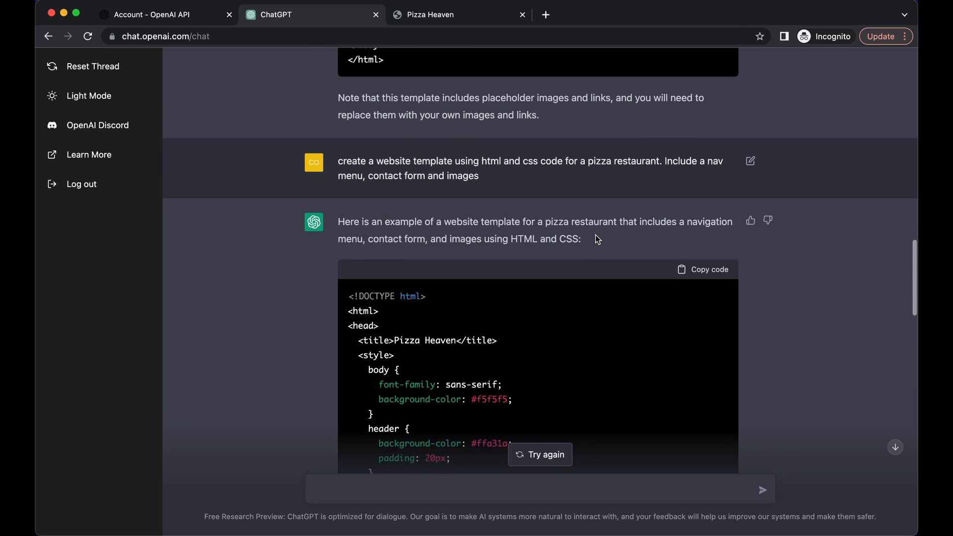
click(703, 269)
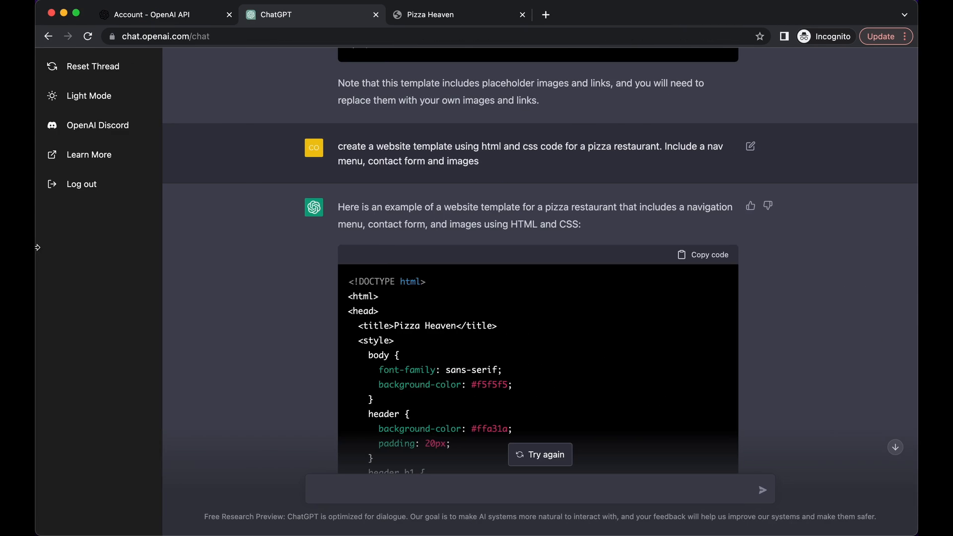
Try the Menu and Contact nav links in the Pizza Heaven preview, then return to ChatGPT.
click(458, 14)
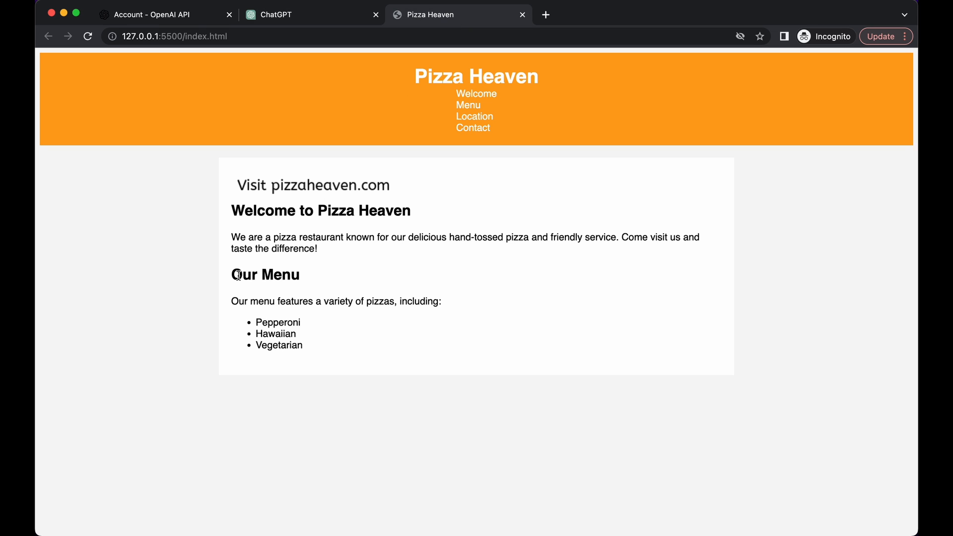
mouse_move(399, 170)
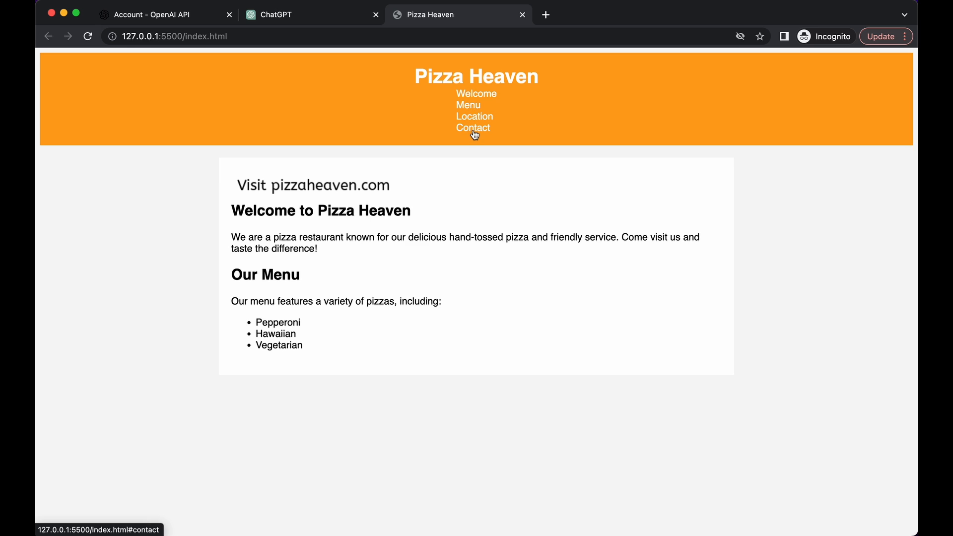
click(467, 104)
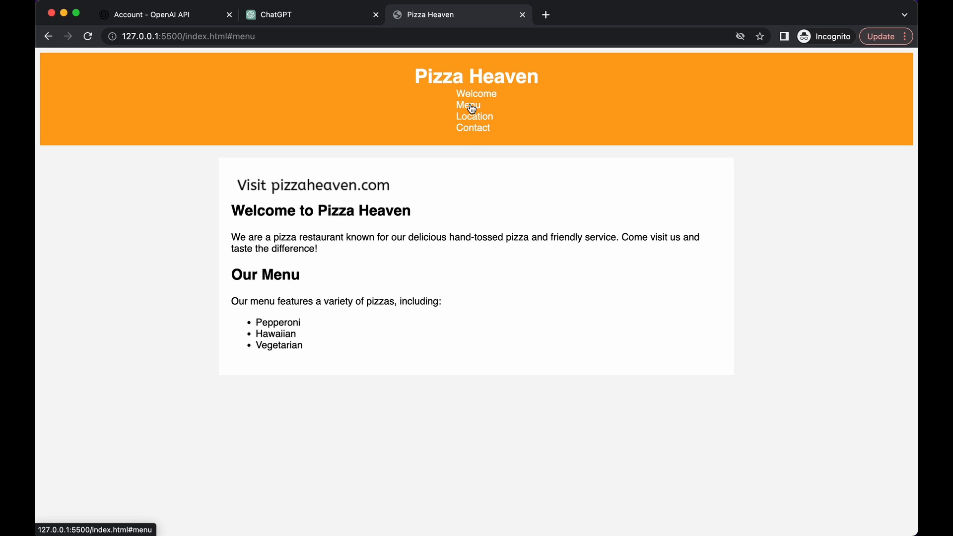
click(472, 128)
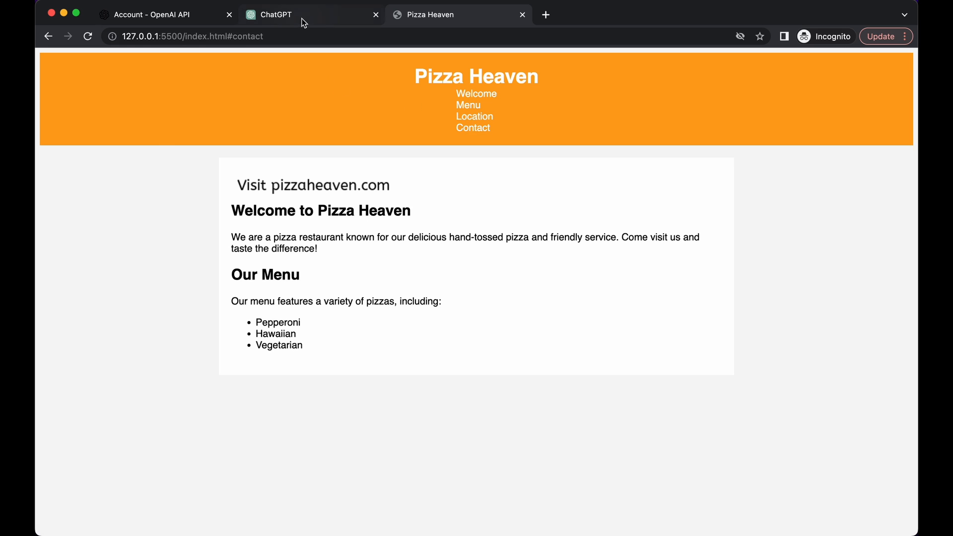
click(275, 13)
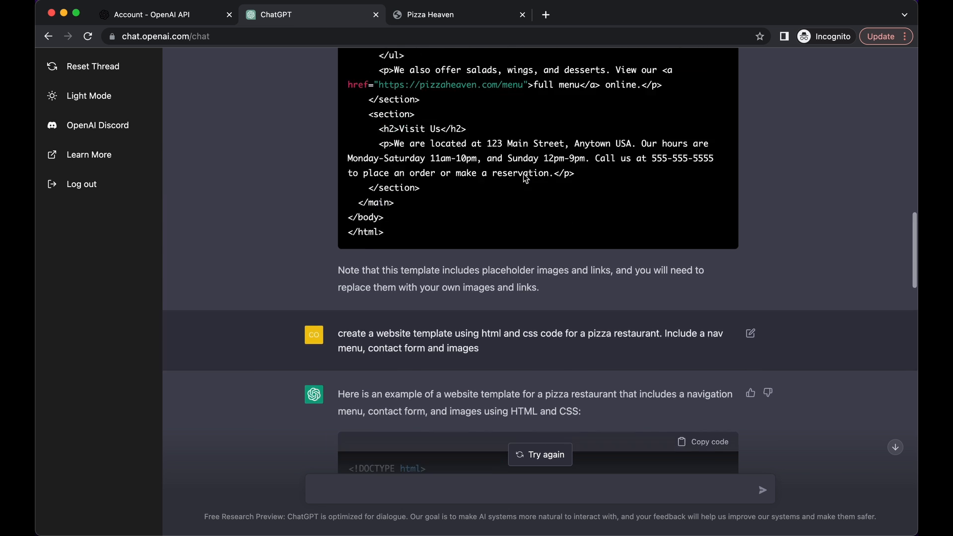
Reset the thread to start a fresh, empty conversation.
click(94, 67)
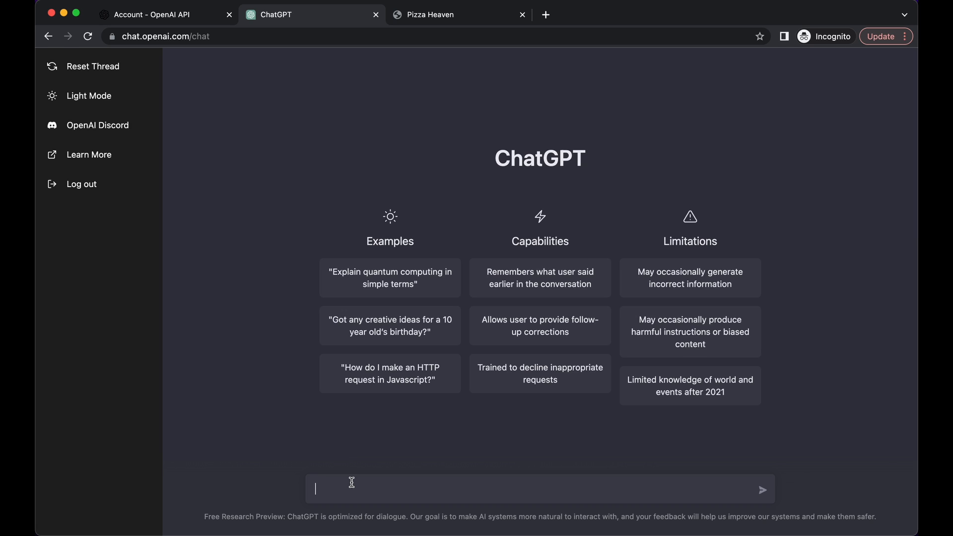
Write a prompt for restaurant HTML/CSS code with navigation menu, description section, and priced menu with images.
text(write)
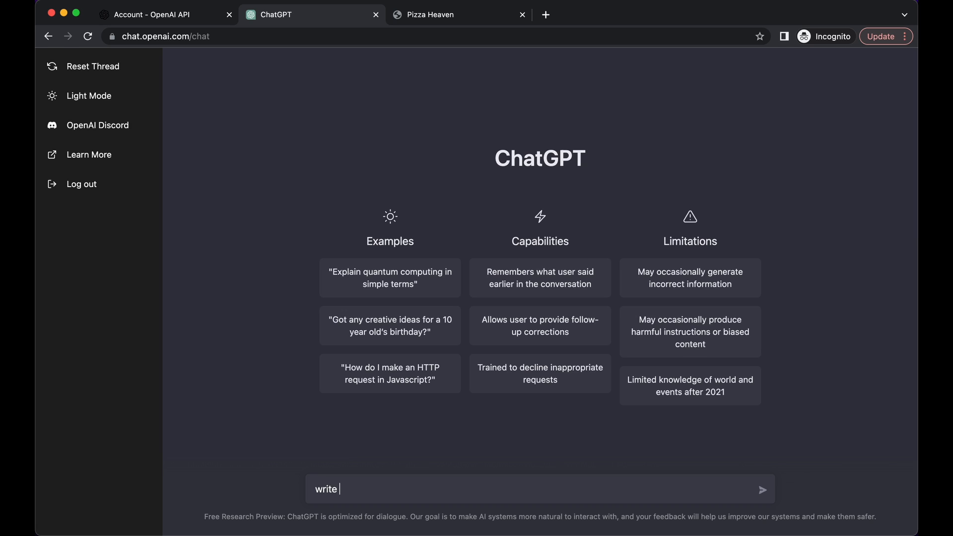
text(code for a)
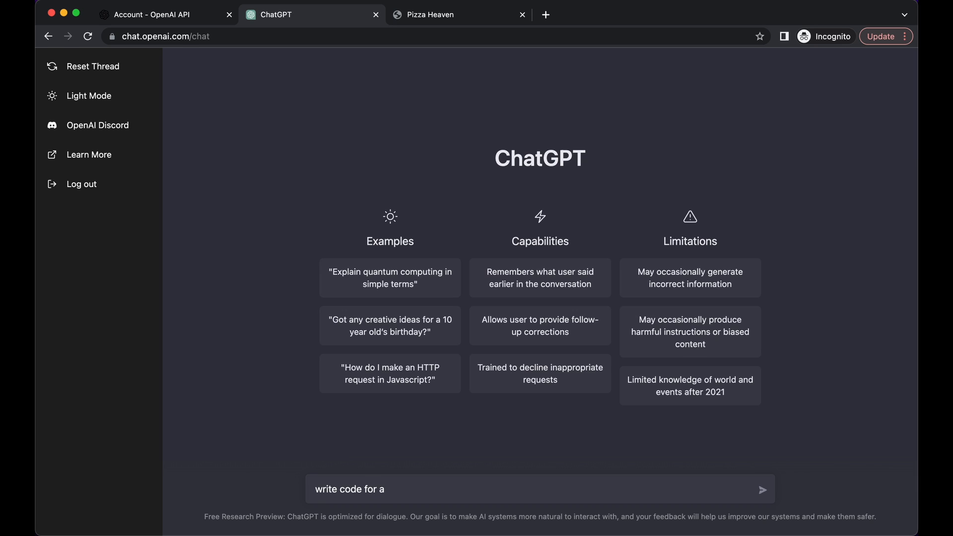
text(res)
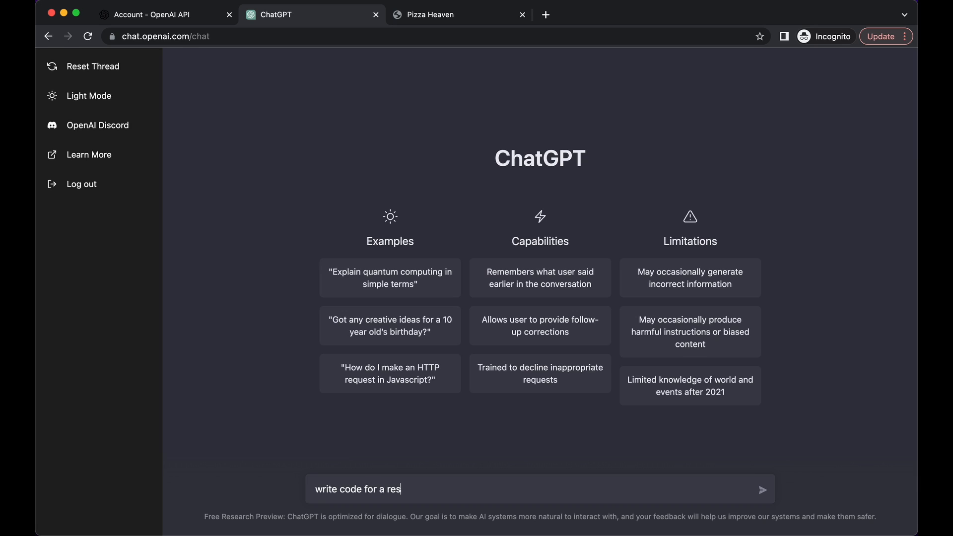
text(taurant usi)
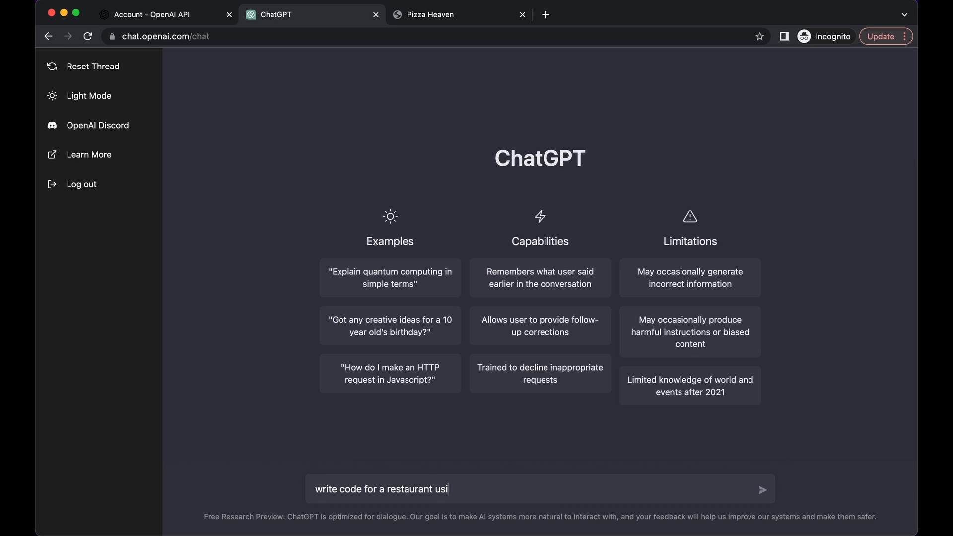
text(ng html and css.)
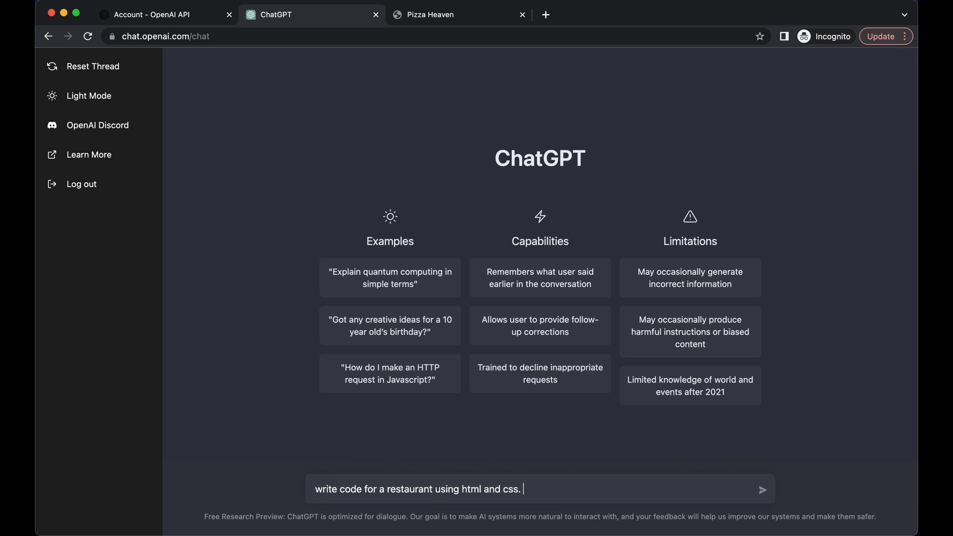
text(Include a n)
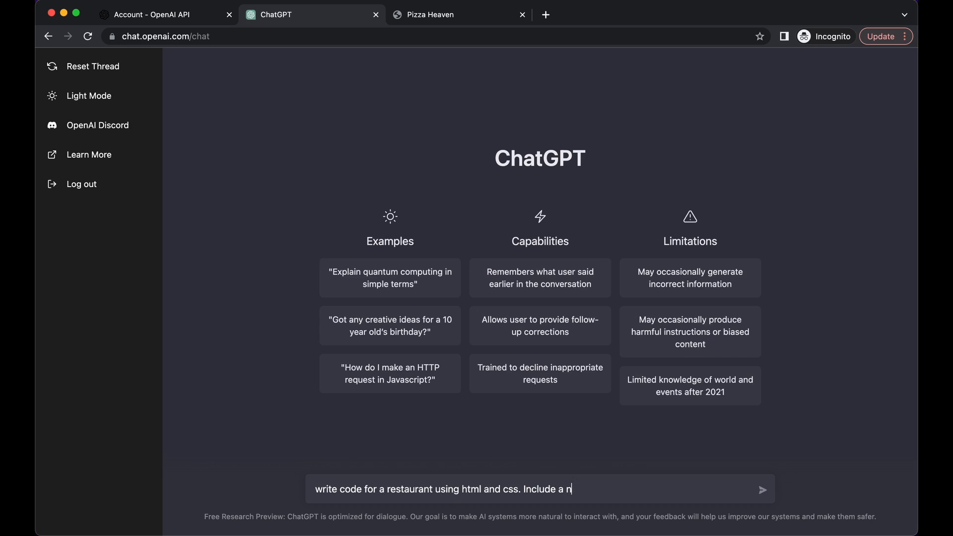
text(avigation menu, body section that describes the restaurant)
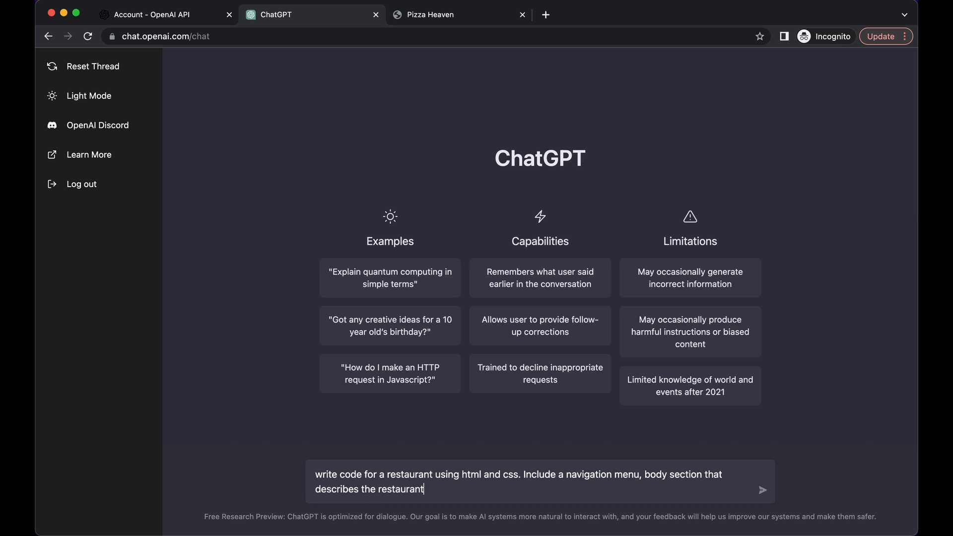
text(, menu with p)
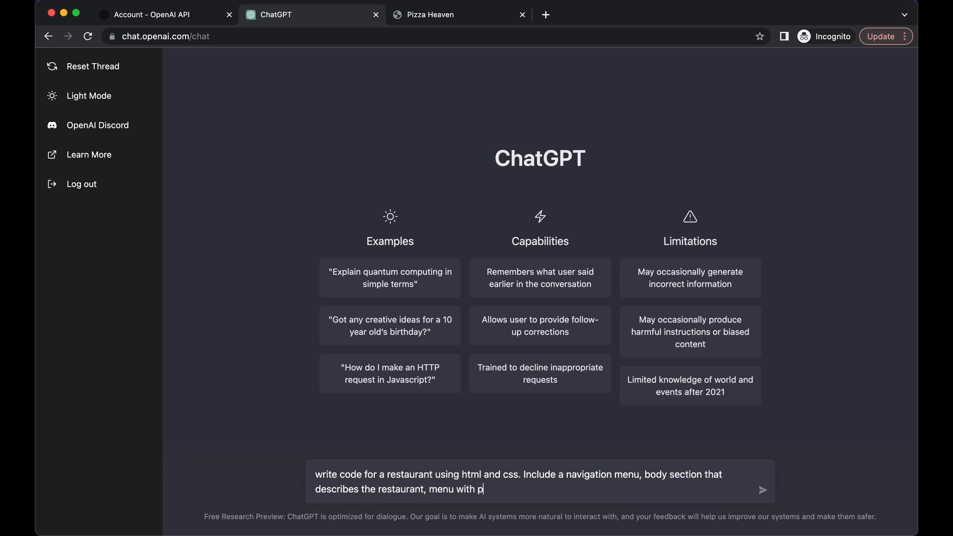
text(rices and imags)
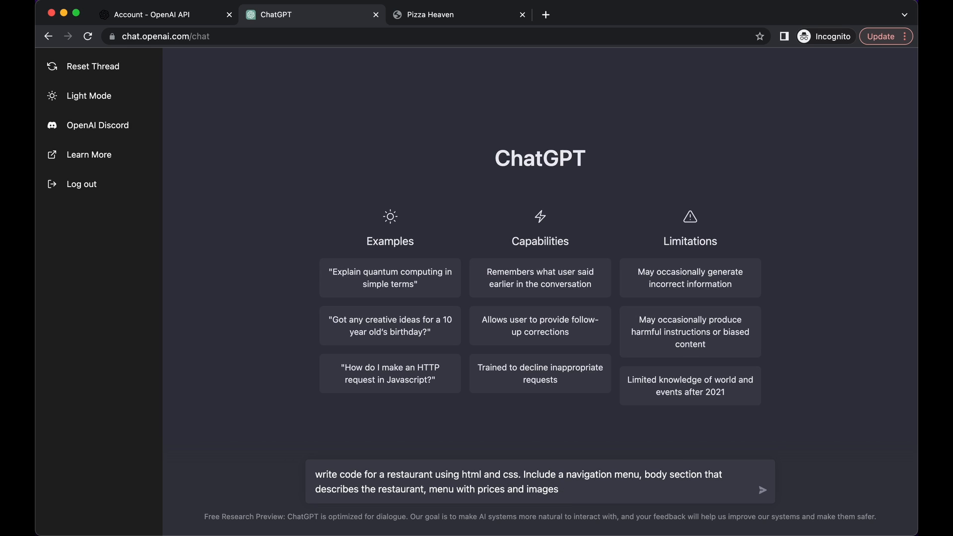
Send the restaurant website request and scroll through the generated code.
click(762, 481)
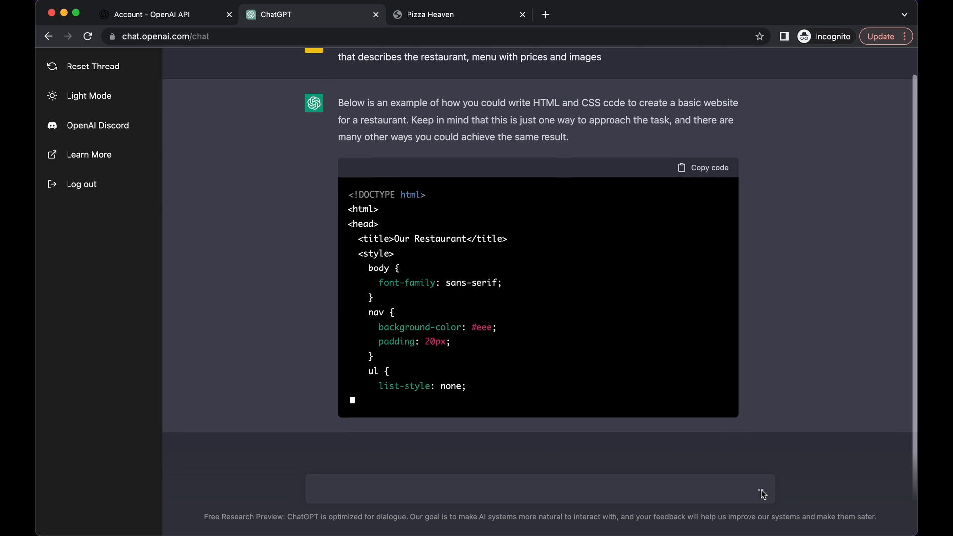
scroll(down, 3)
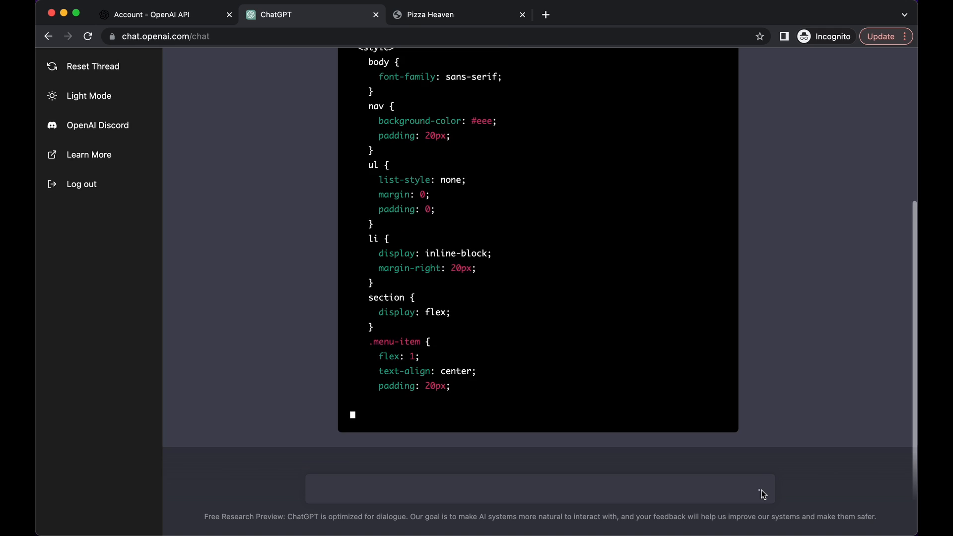
scroll(down, 3)
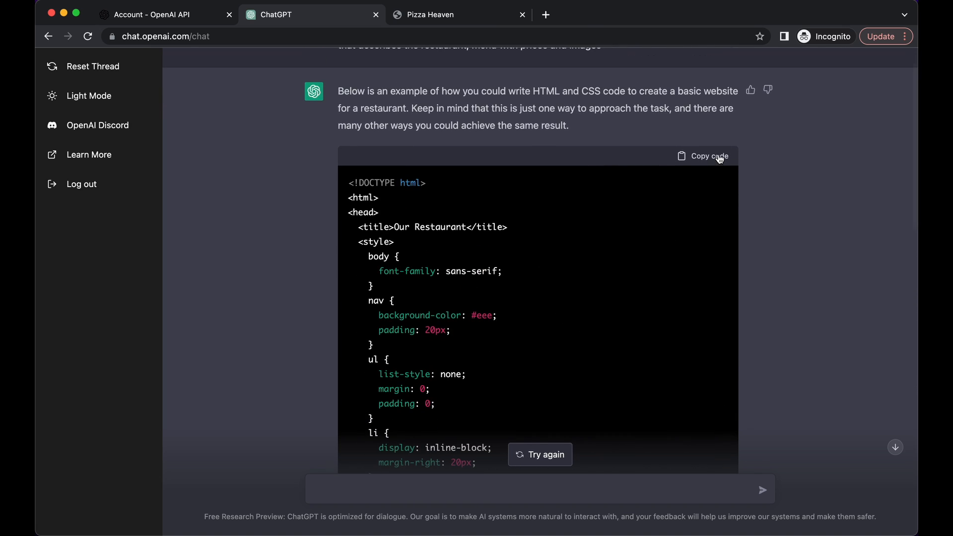
Copy the generated restaurant code for pasting into index.html.
click(703, 156)
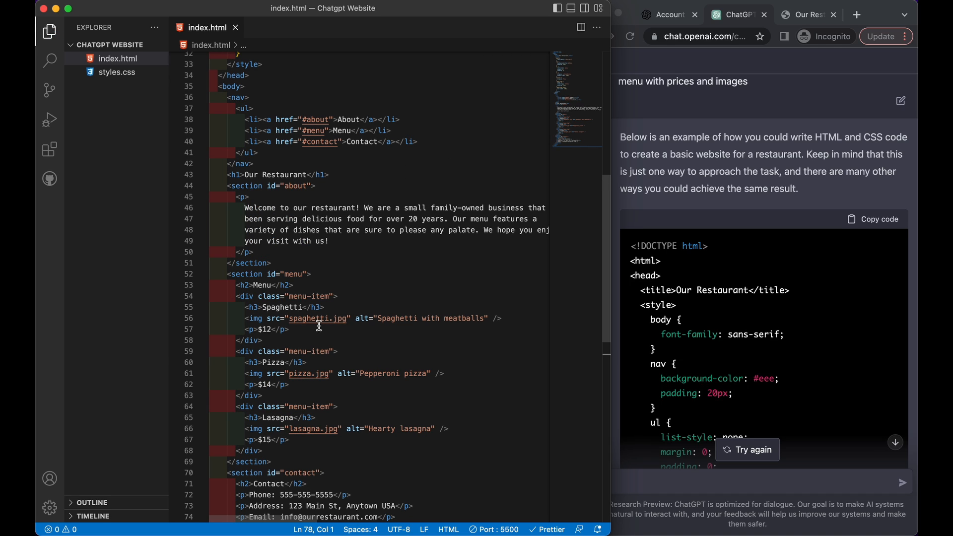
mouse_move(317, 317)
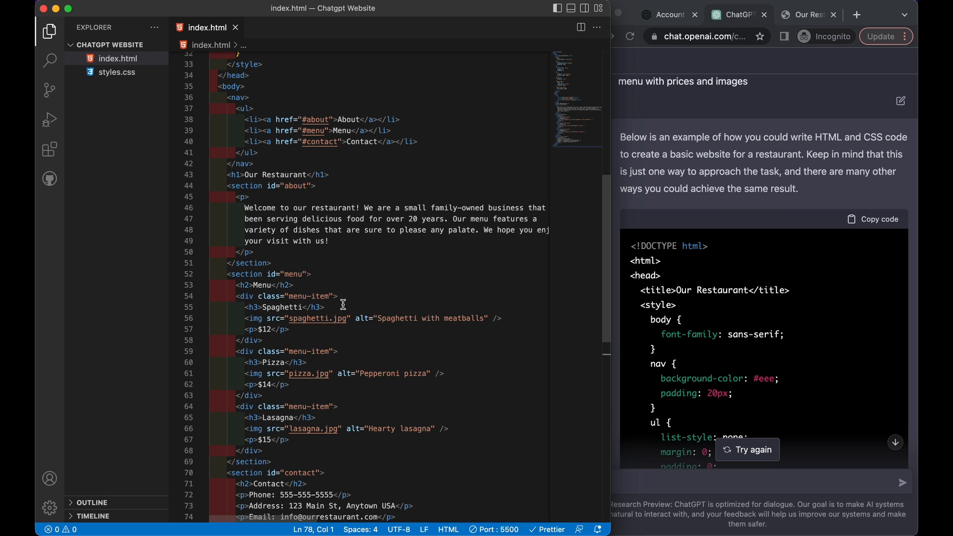
scroll(down, 3)
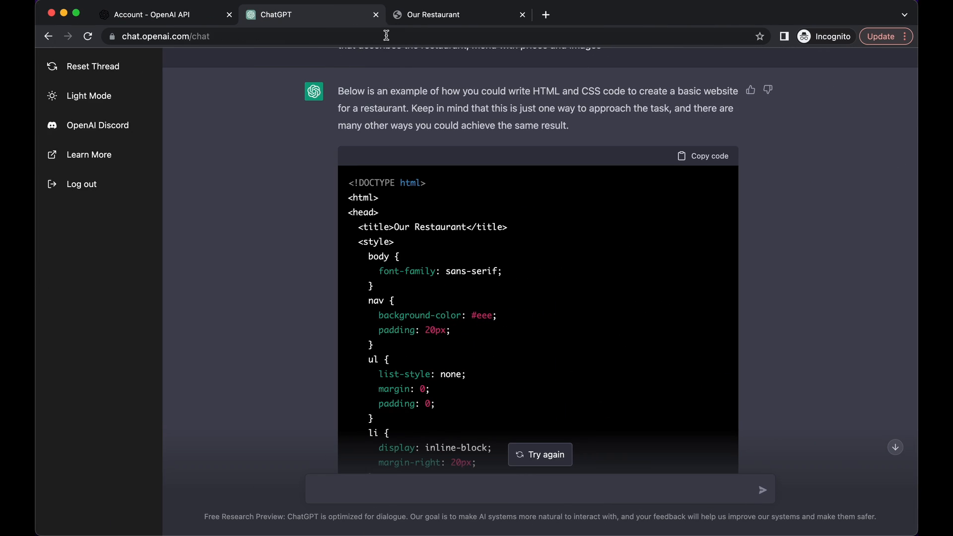
Reload the Chrome preview to render the updated Our Restaurant page with its three-dish menu.
click(452, 14)
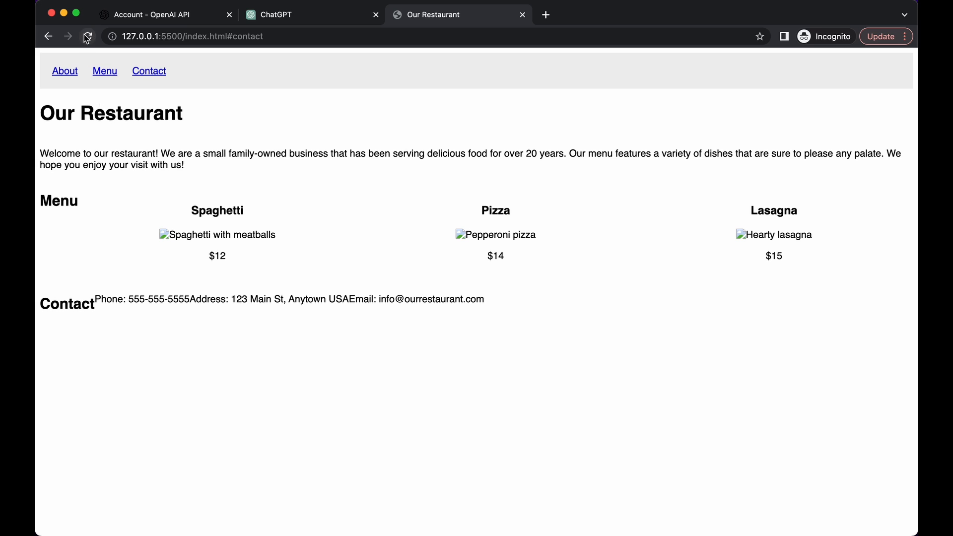
click(87, 35)
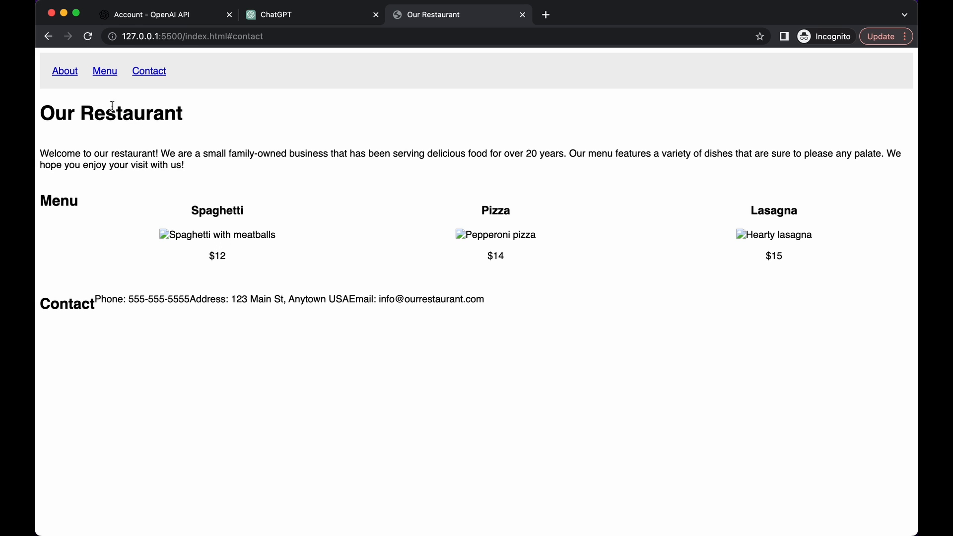
mouse_move(823, 65)
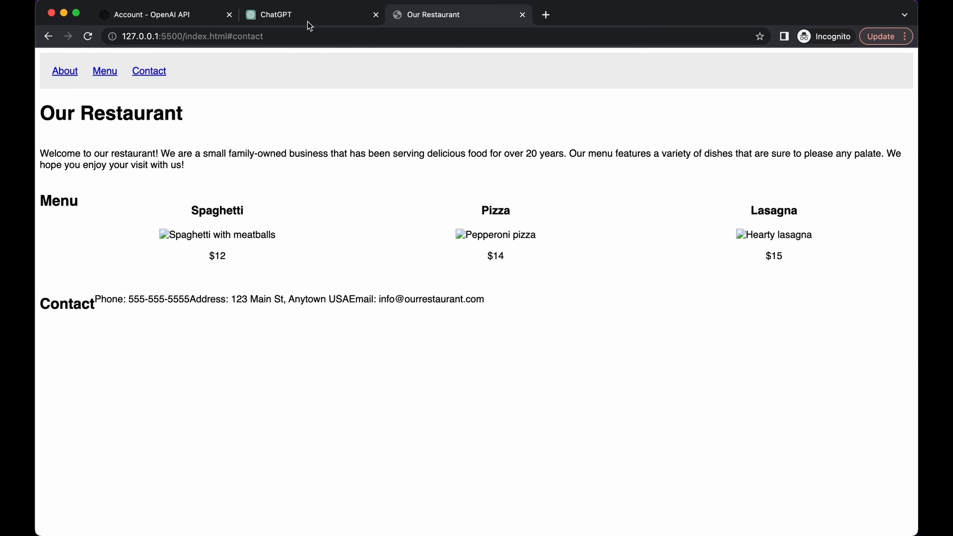
Back in ChatGPT, draft a prompt asking to create a website using React JS code.
click(275, 14)
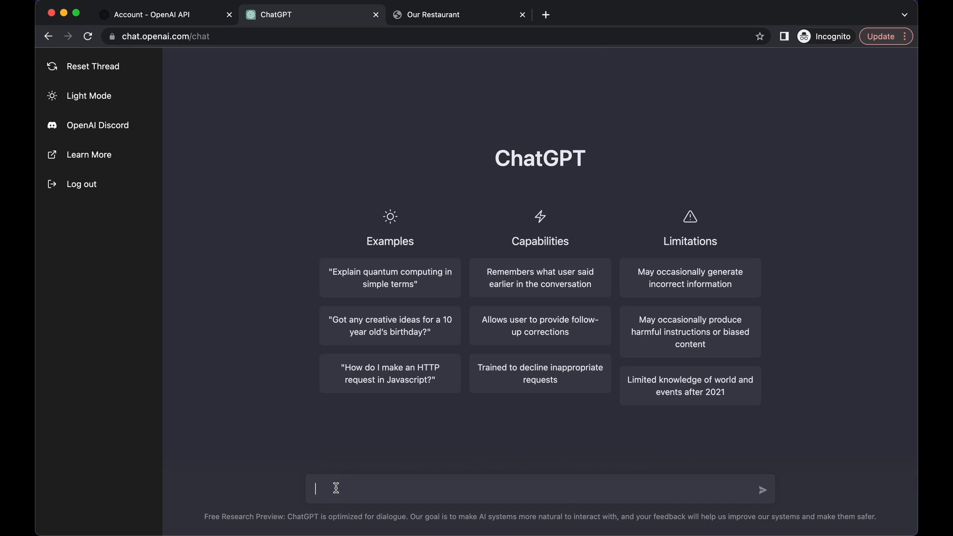
text(write)
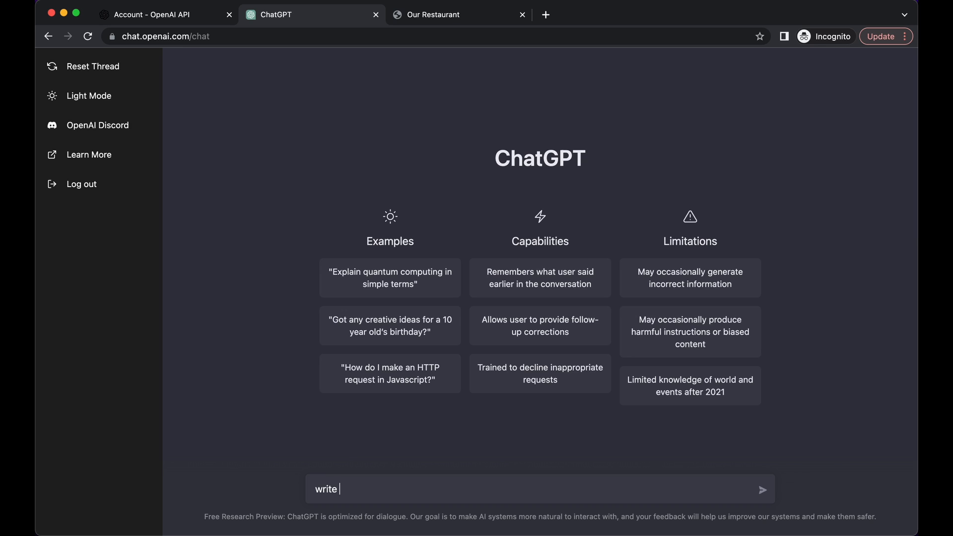
key(Backspace)
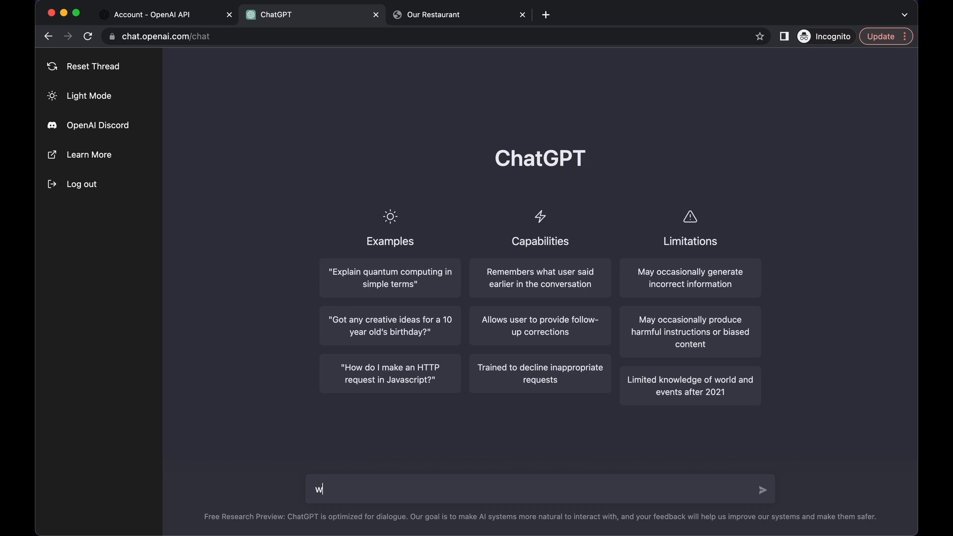
text(create a website using React JS Code)
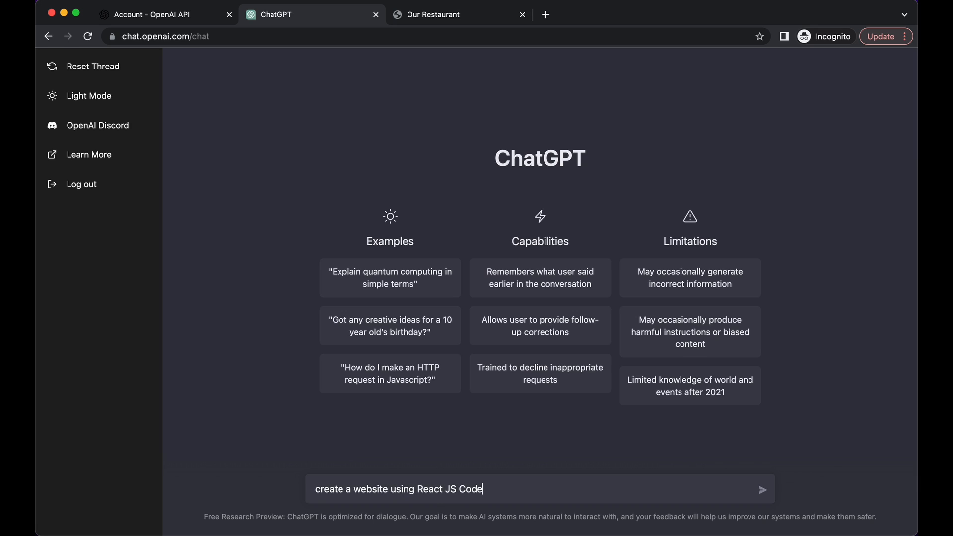
text(for a website)
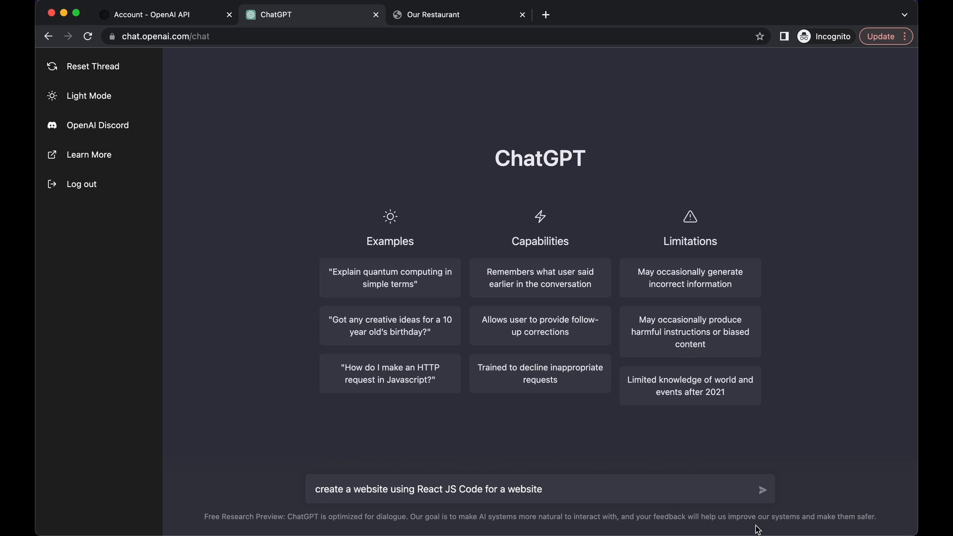
Send the React website request and read through the generated Navbar component code.
click(763, 490)
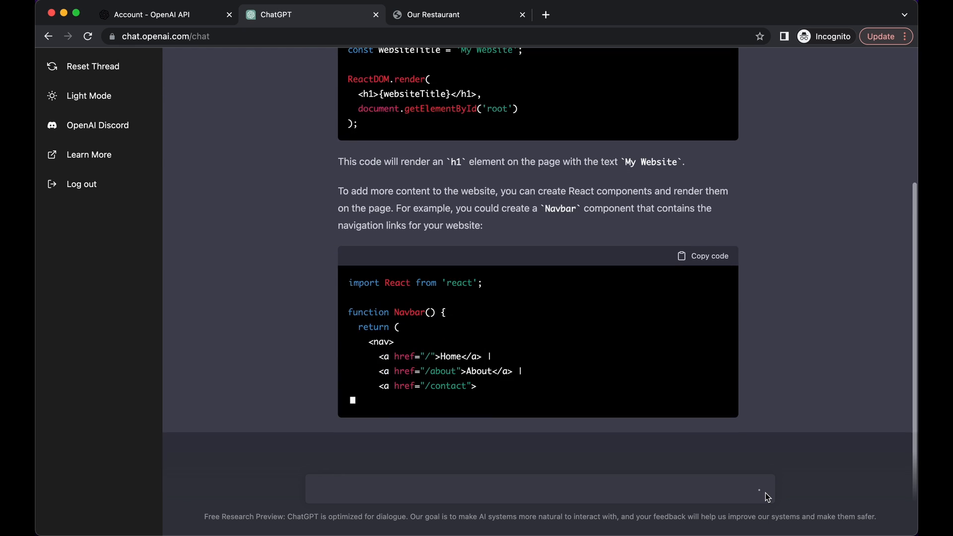
scroll(down, 3)
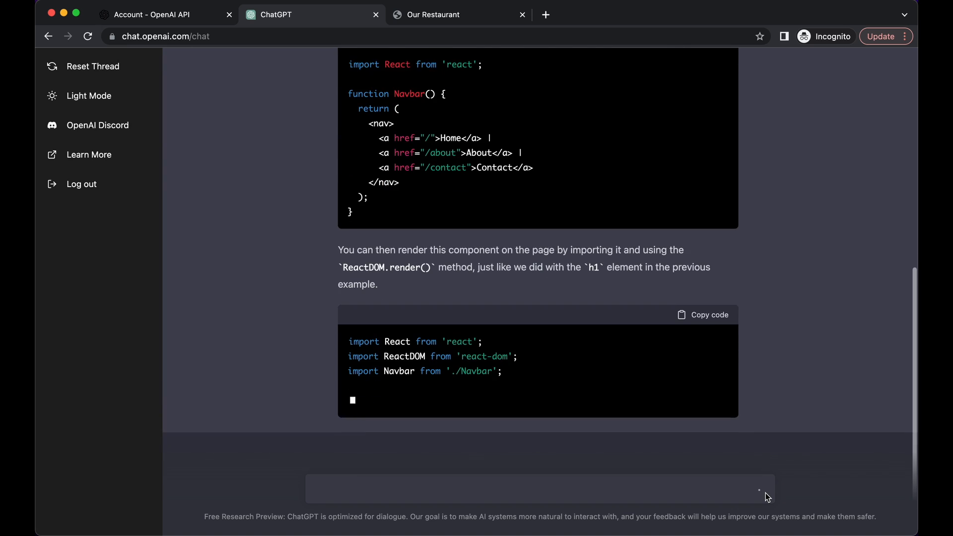
scroll(down, 3)
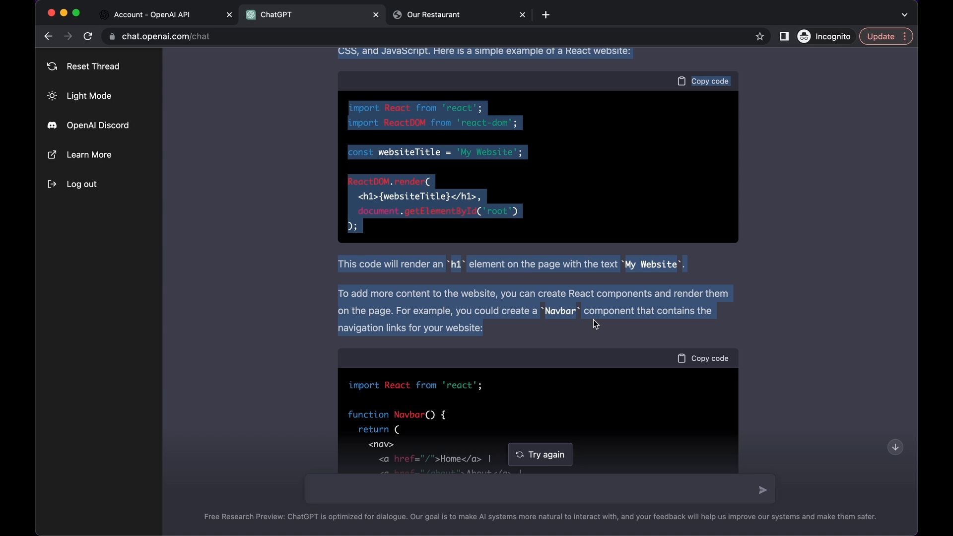
scroll(down, 3)
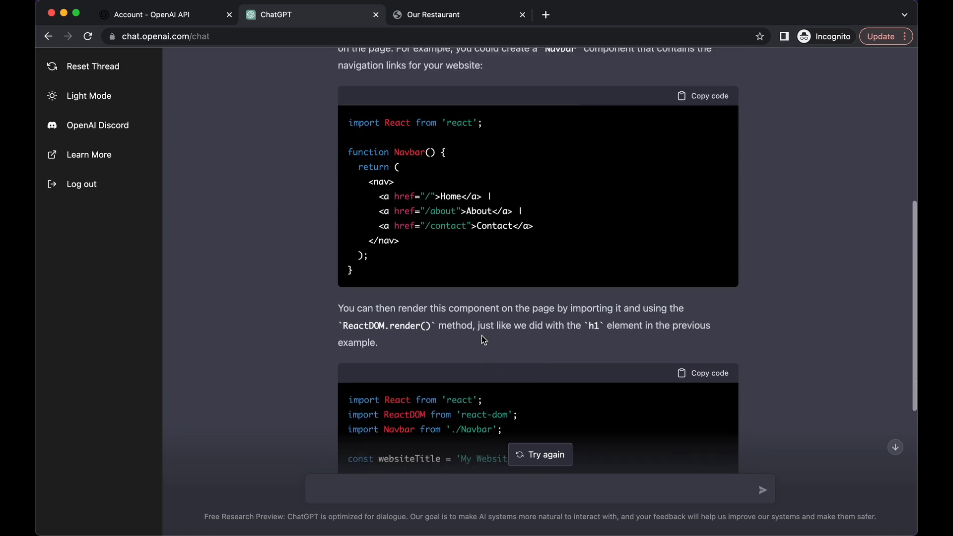
scroll(down, 3)
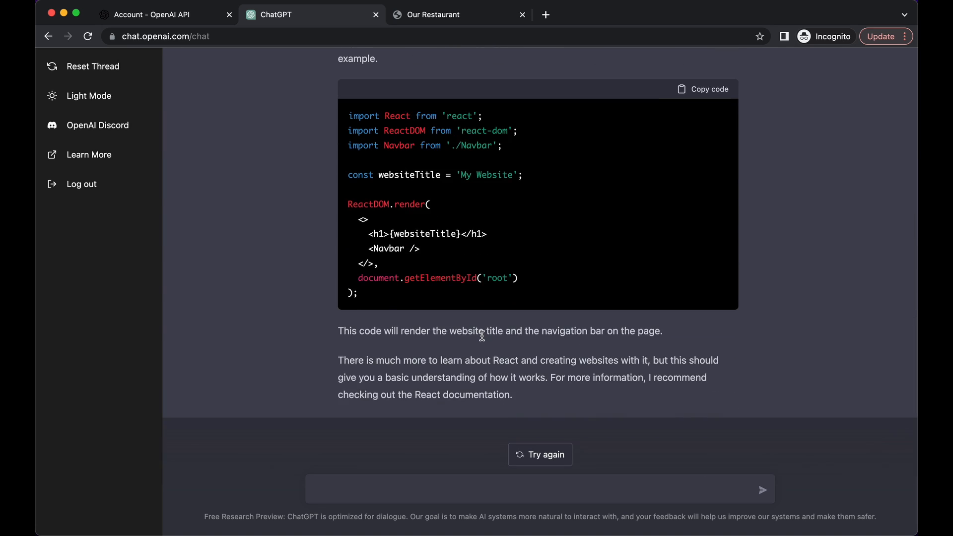
scroll(down, 3)
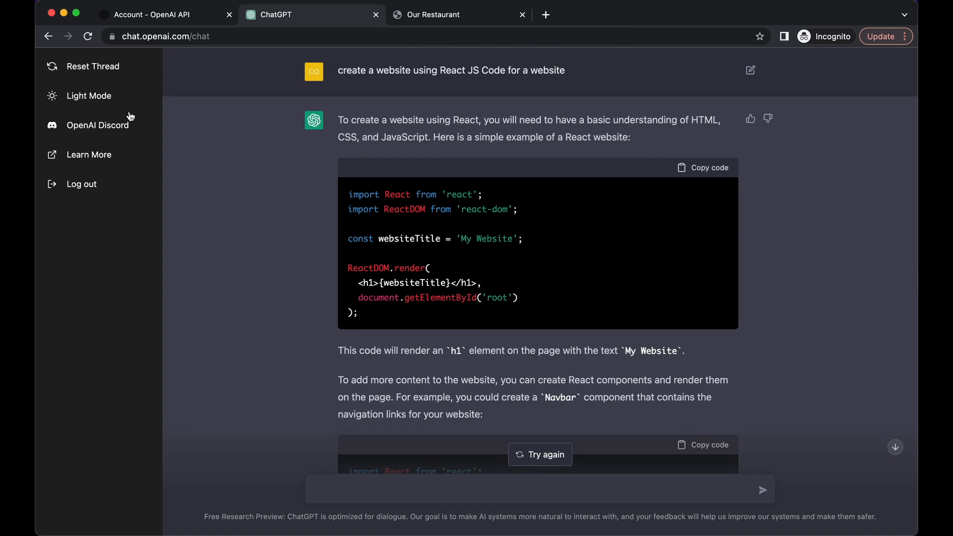
Reset the thread and ask 'give me a workout routine to get fit'.
click(94, 66)
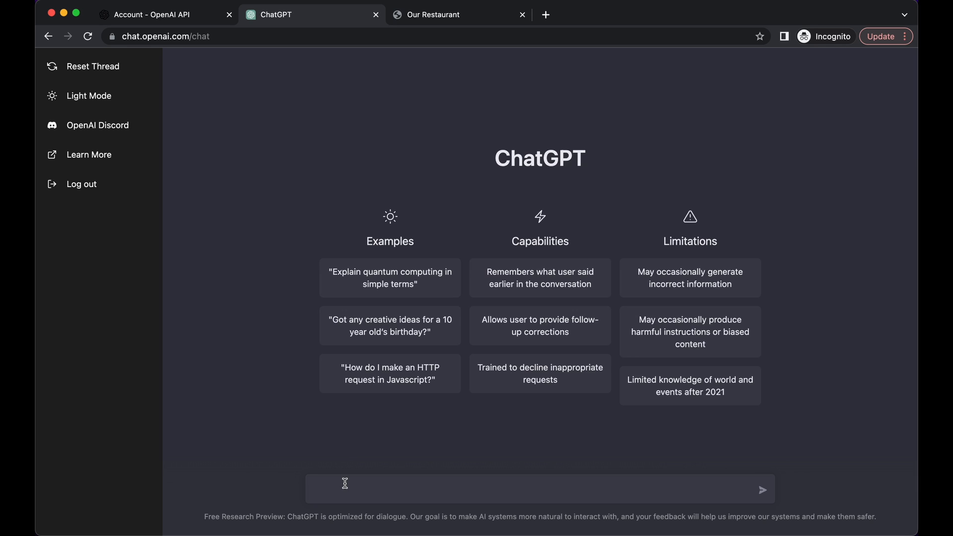
text(give me a workout r)
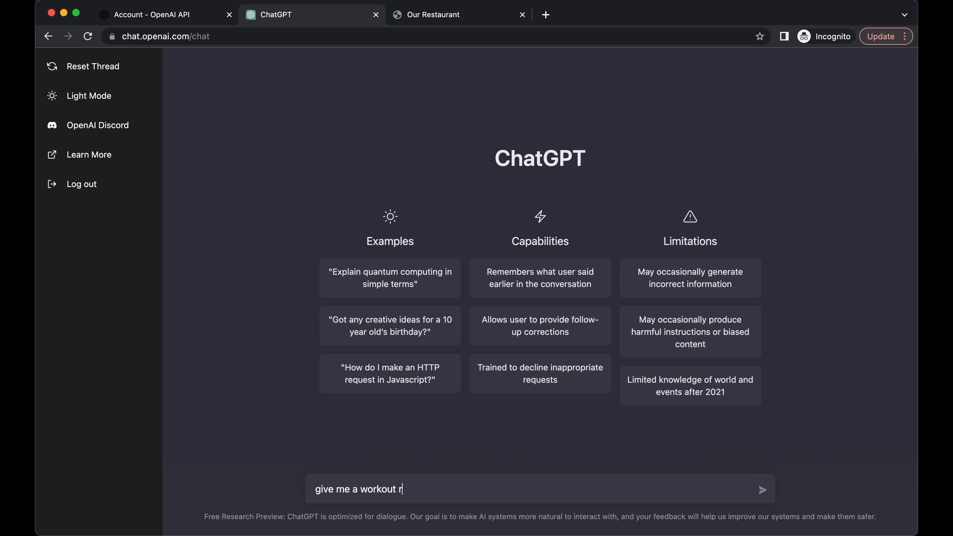
text(outine to get fit)
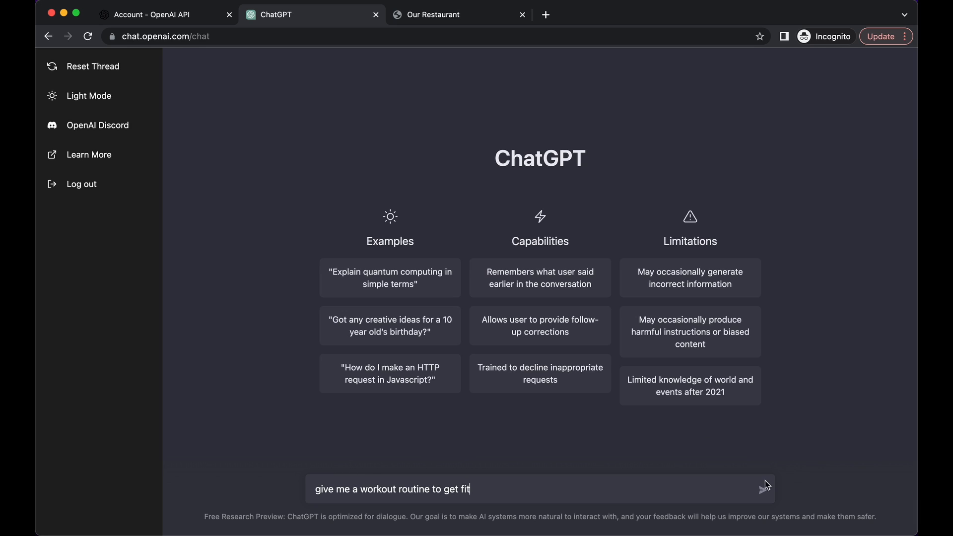
click(767, 489)
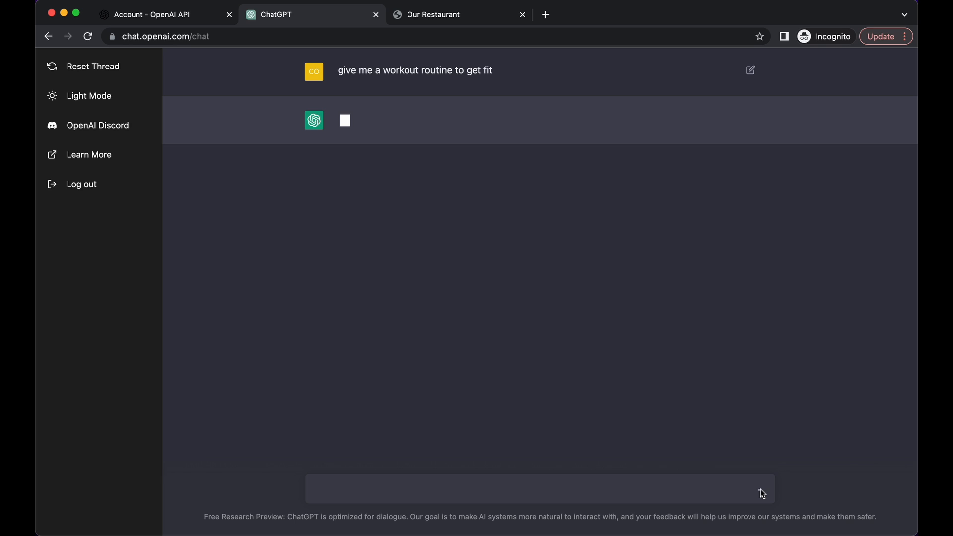
mouse_move(762, 491)
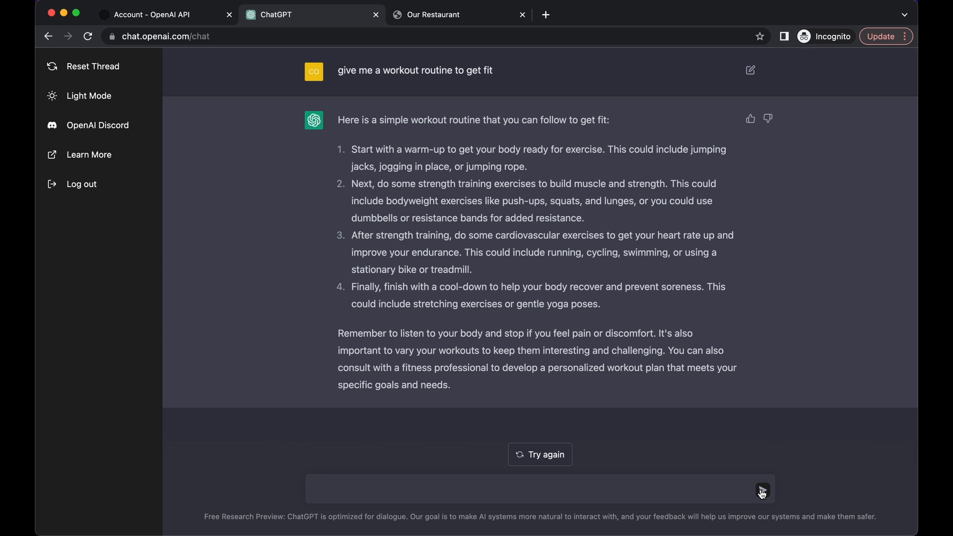
mouse_move(465, 489)
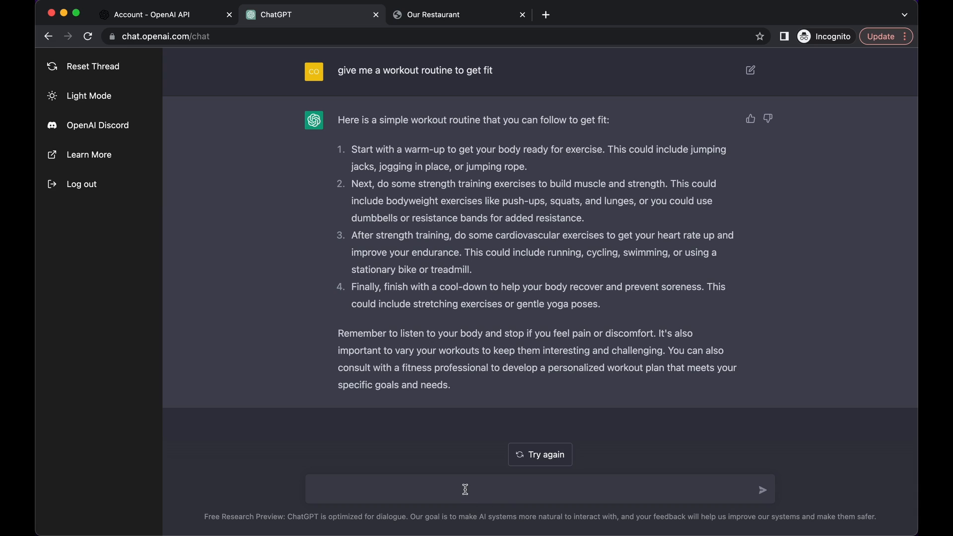
Ask for a gym workout routine to gain 10 lbs in 3 months and read the four-step plan.
text(give me a gym workout)
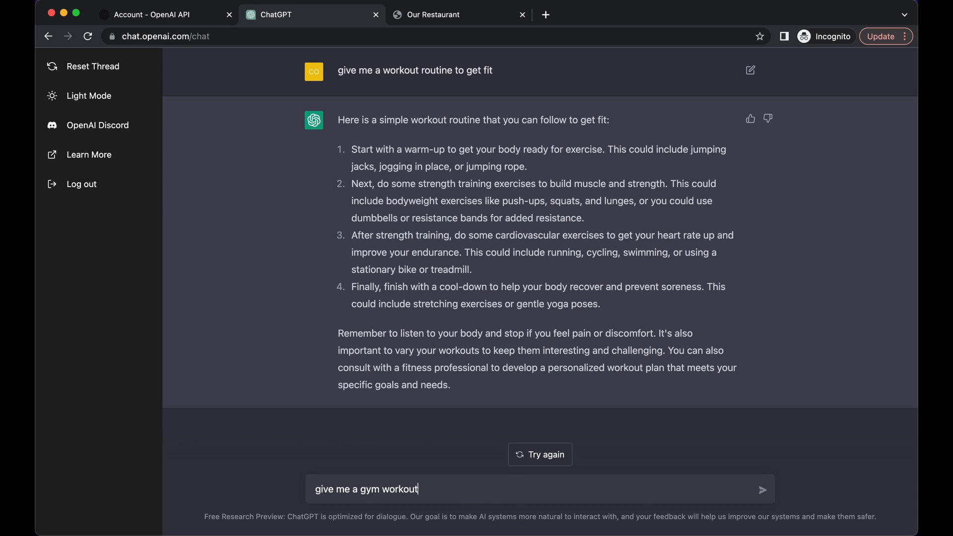
text(routine to ga)
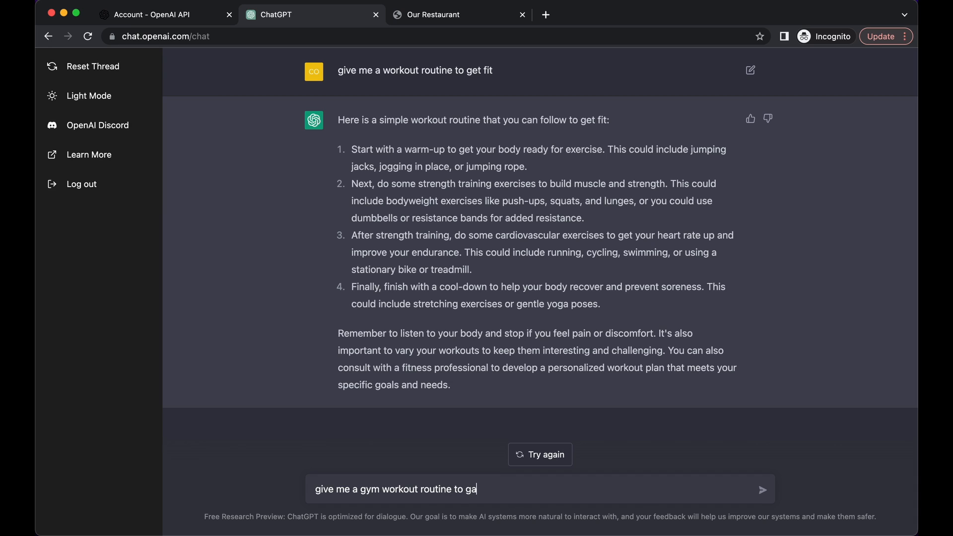
text(in 10 lbs)
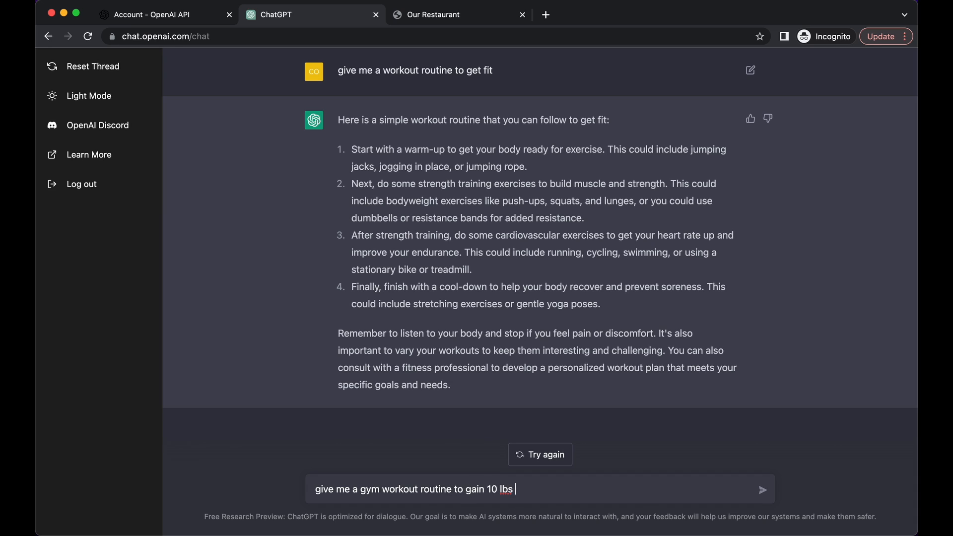
text(in 3 mont)
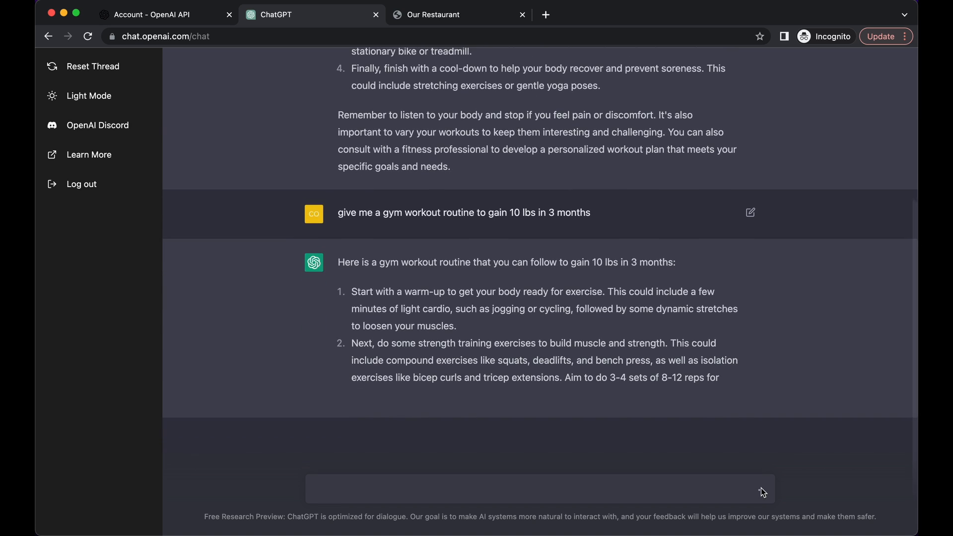
scroll(down, 3)
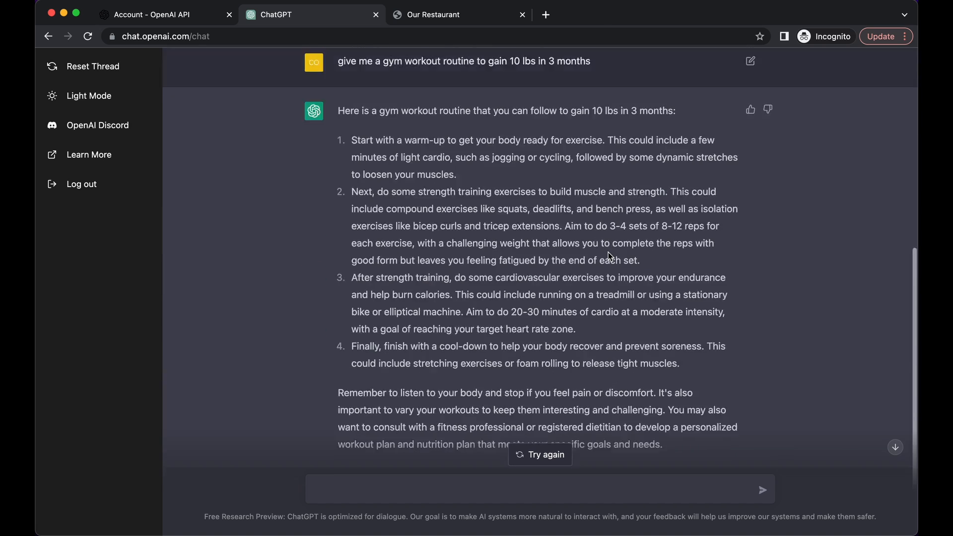
Reset the thread and ask who the richest person in the world is.
click(94, 66)
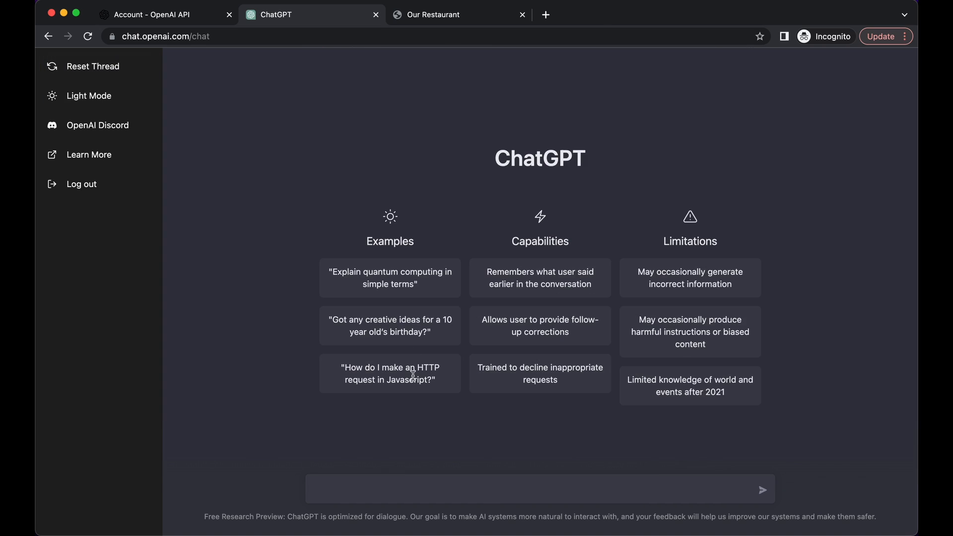
click(383, 490)
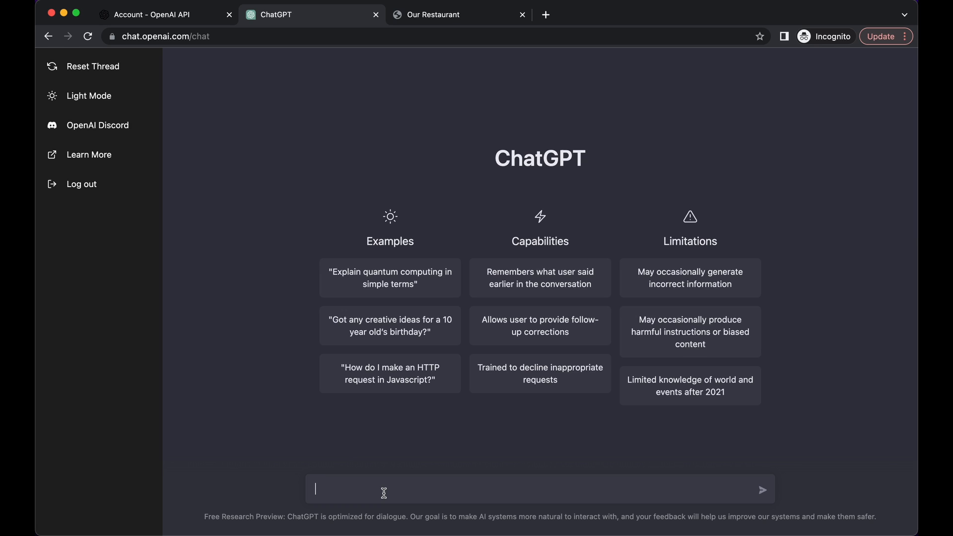
text(who is the)
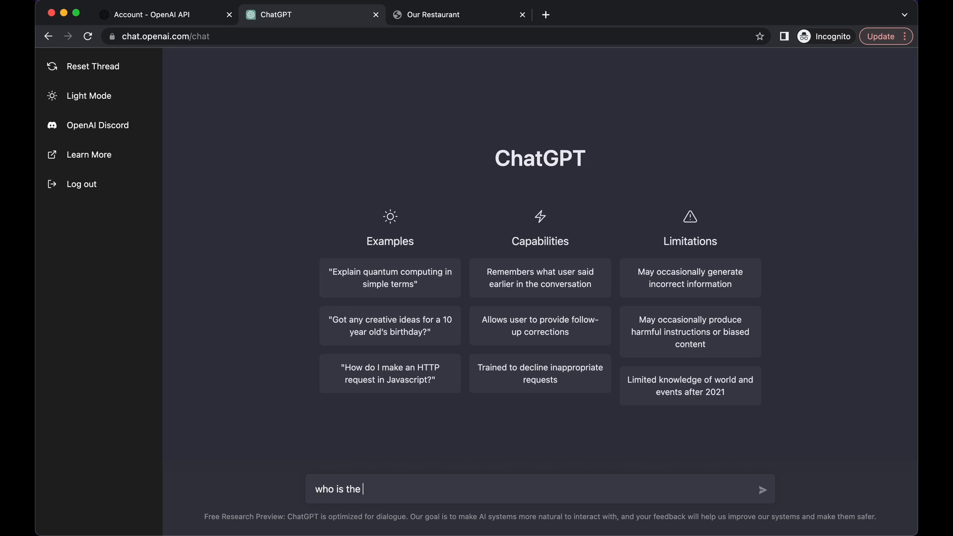
text(richest person in the worl)
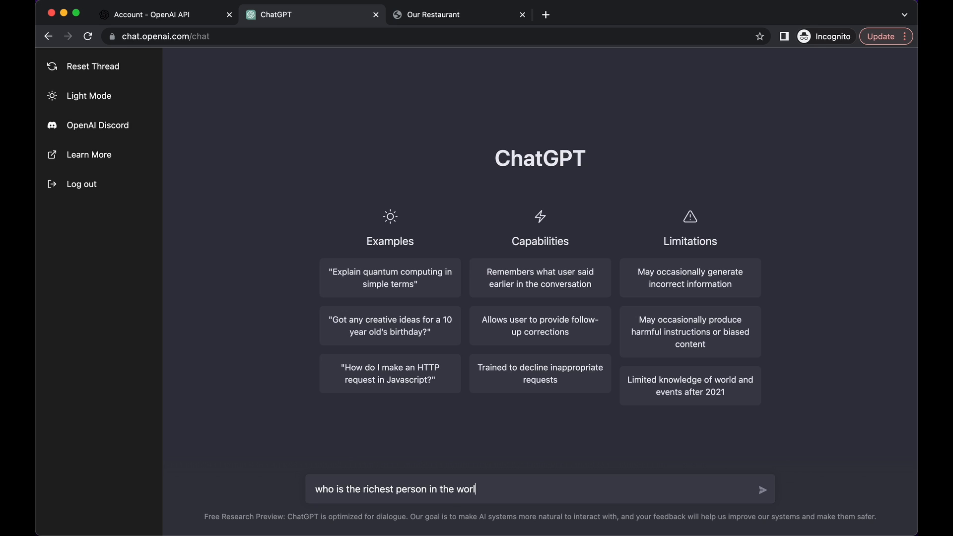
click(763, 489)
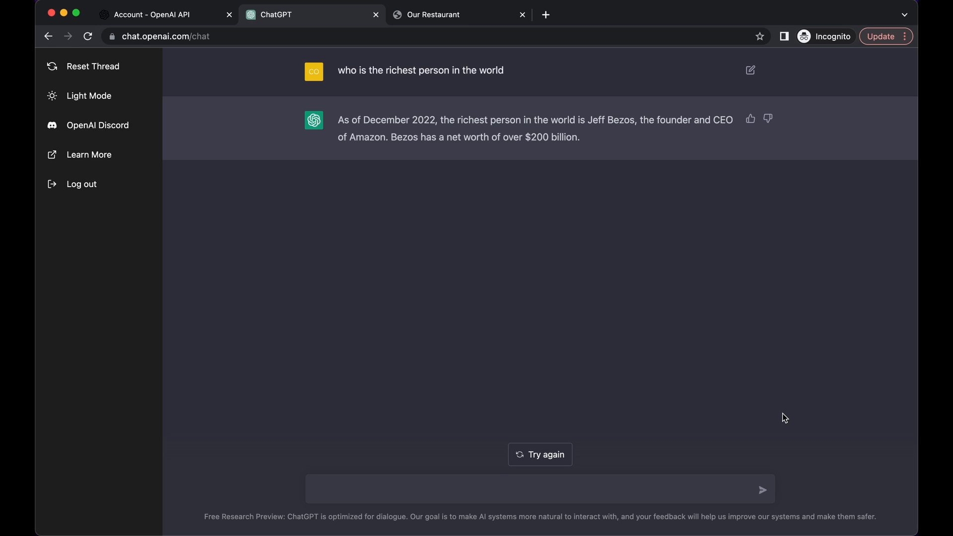
Reset the thread and ask 'what should I eat for dinner tonight'.
click(94, 66)
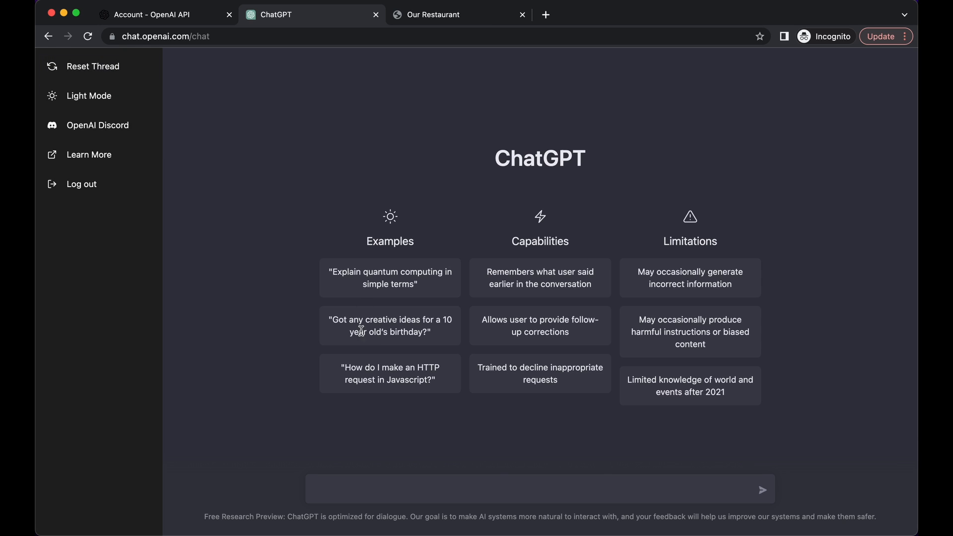
mouse_move(366, 482)
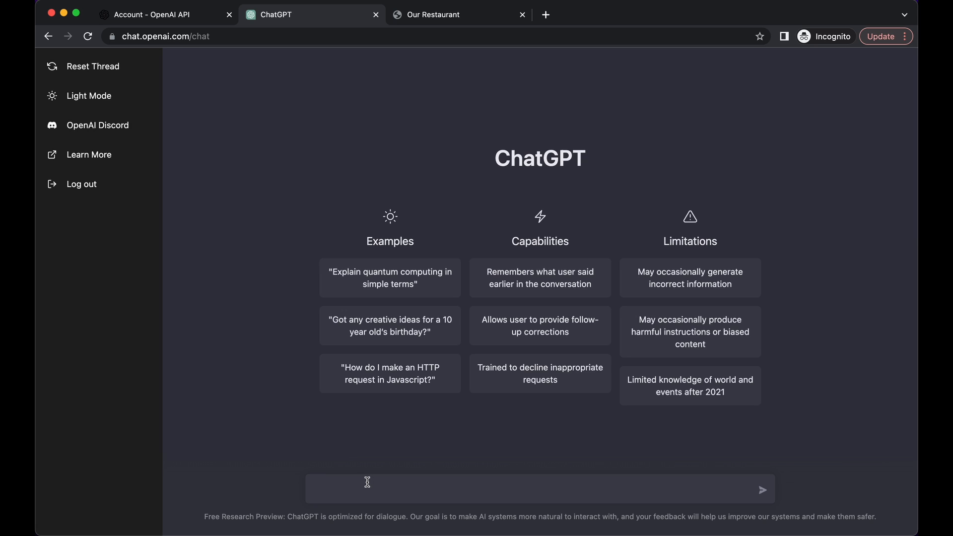
text(what should I eat fo)
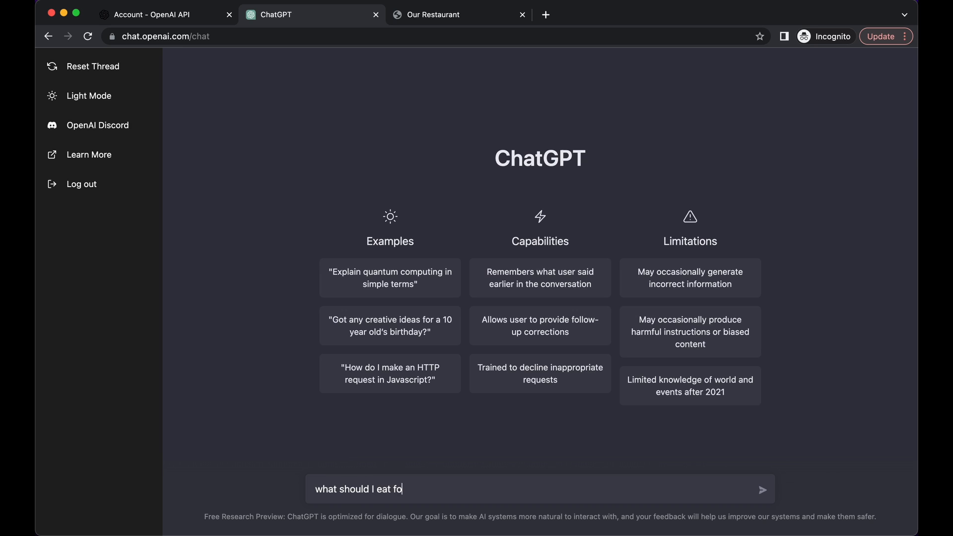
text(r dinner tonight)
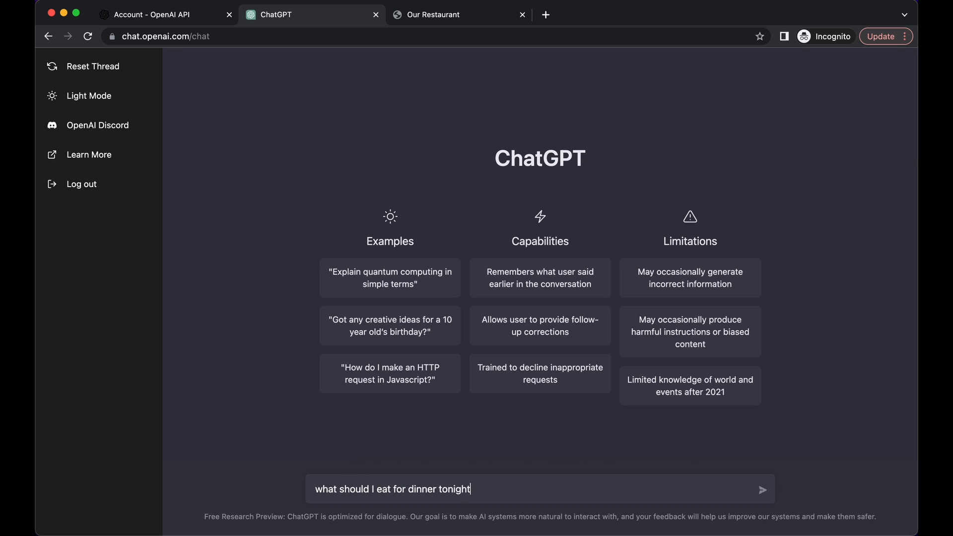
click(762, 489)
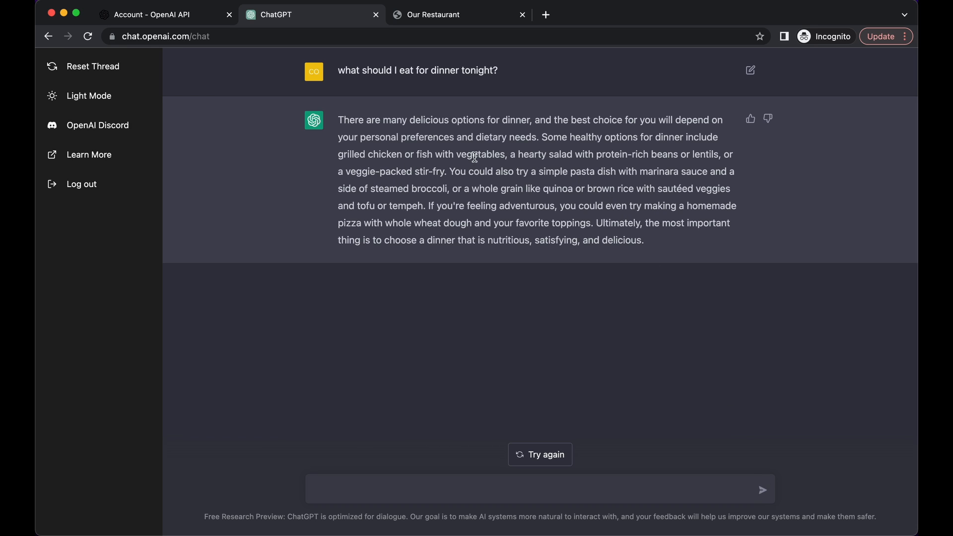
mouse_move(500, 187)
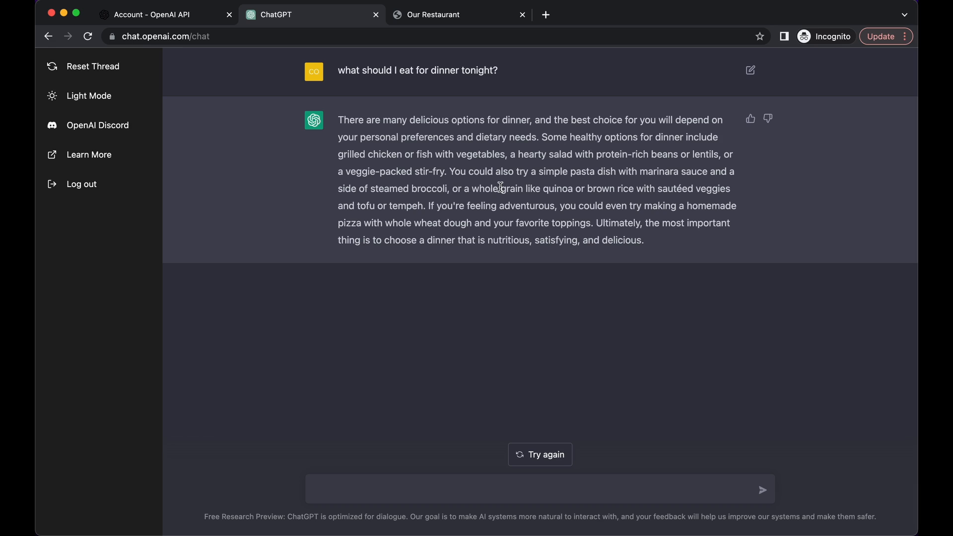
mouse_move(520, 215)
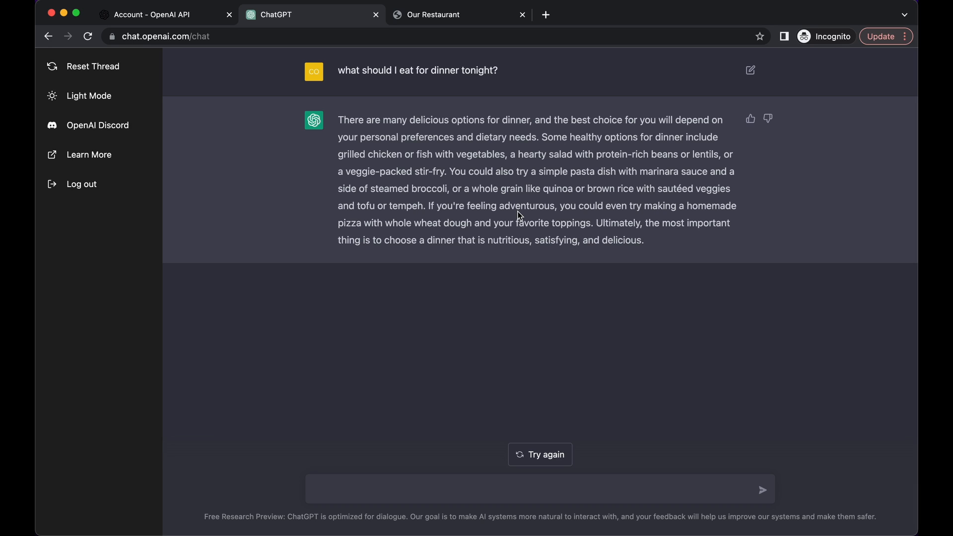